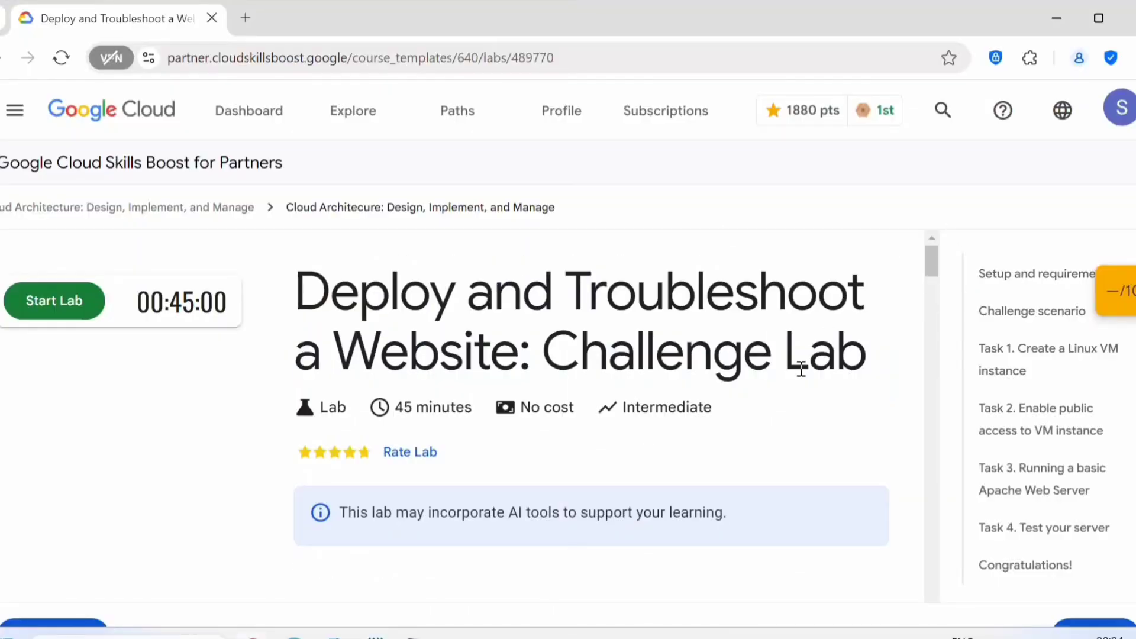
{"action": "mouse_move", "coordinate": [803, 355]}
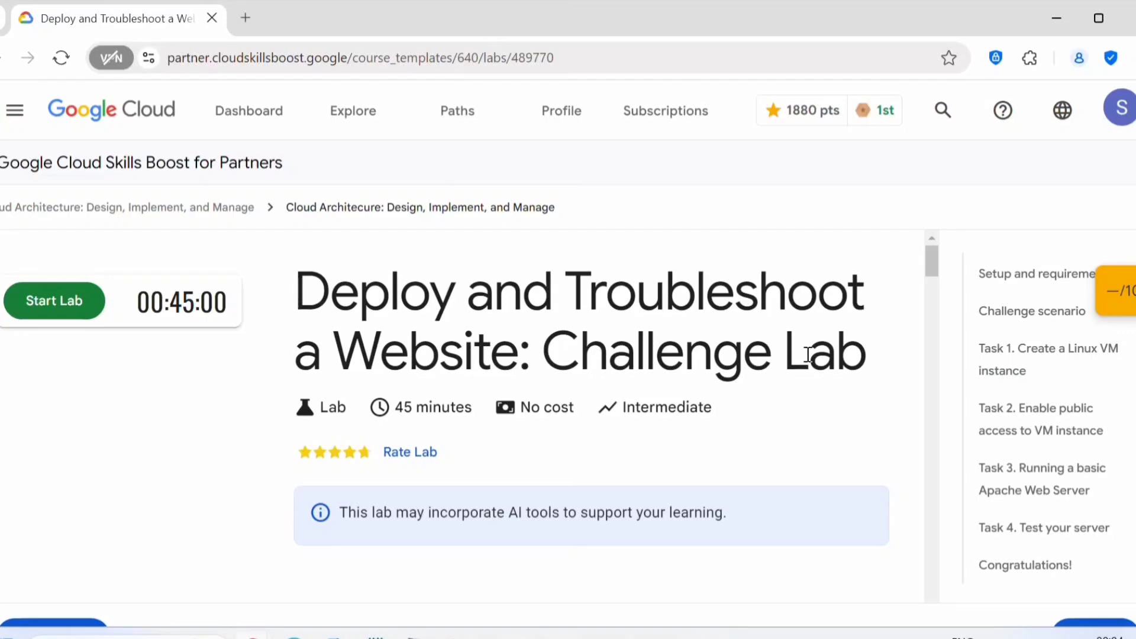
{"action": "mouse_move", "coordinate": [507, 315]}
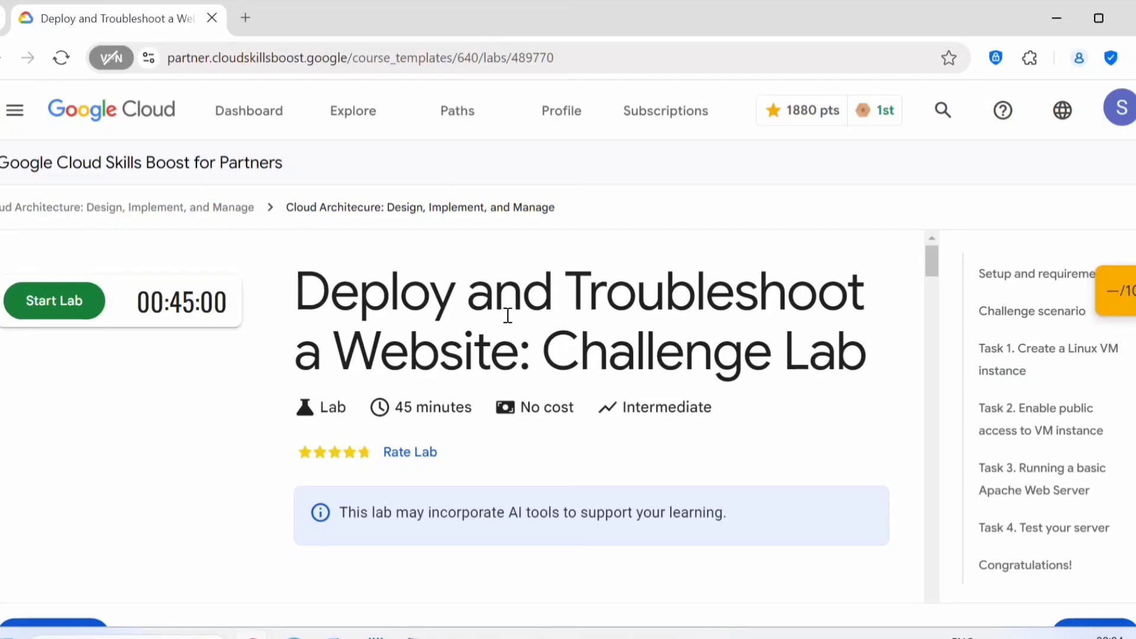
- Read through the lab's challenge scenario instructions
{"action": "left_click", "coordinate": [1031, 311]}
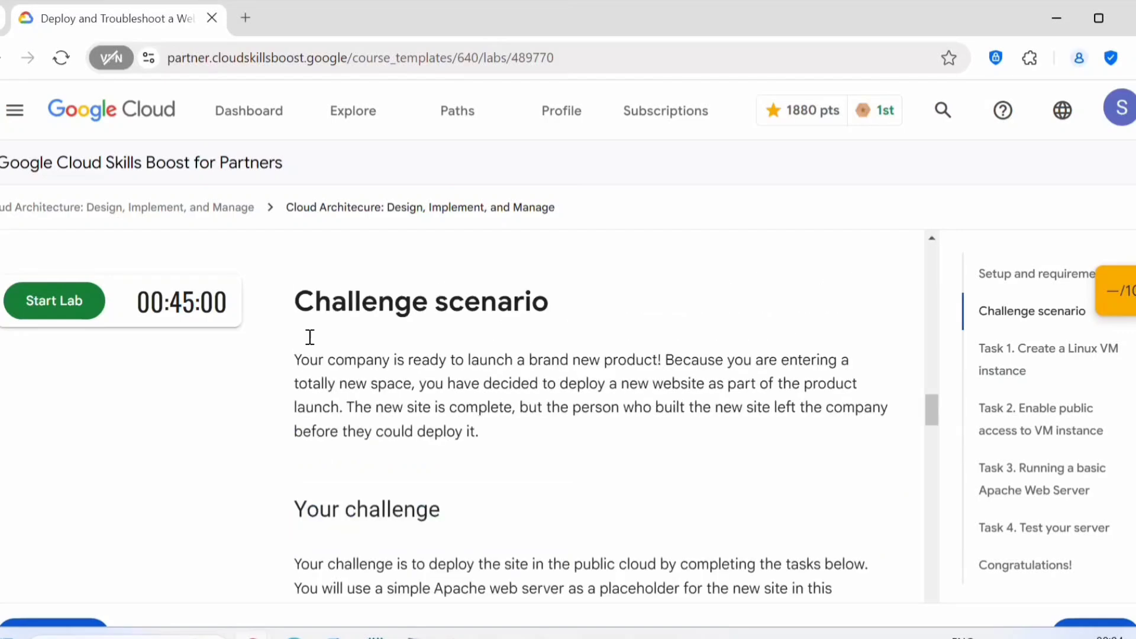
{"action": "mouse_move", "coordinate": [591, 462]}
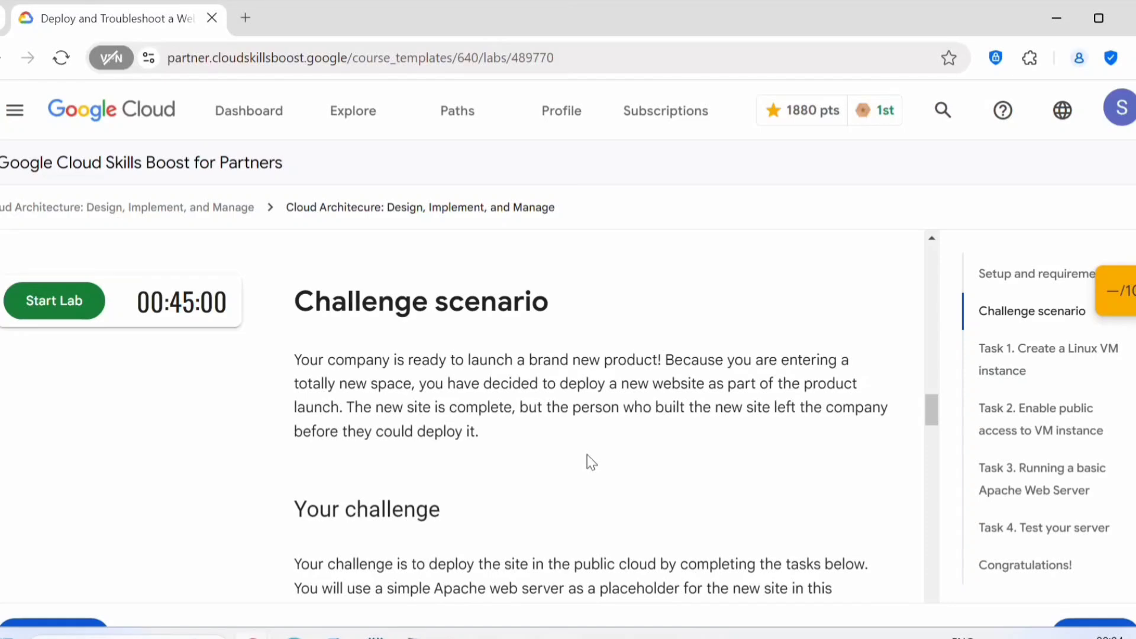
{"action": "scroll", "scroll_direction": "down", "scroll_amount": 3}
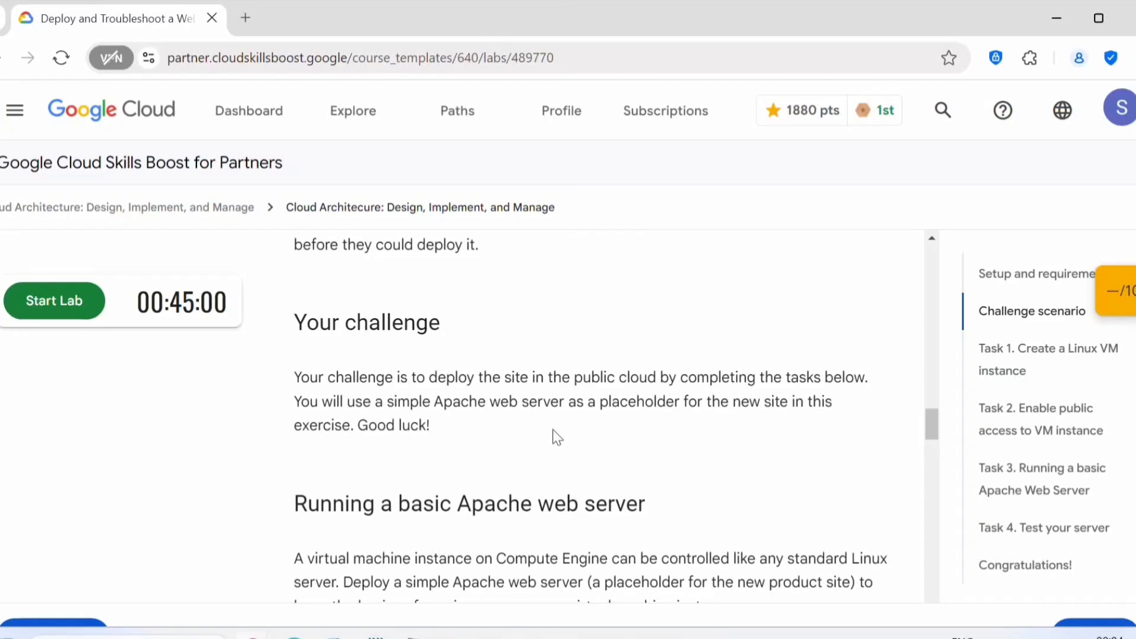
{"action": "scroll", "scroll_direction": "down", "scroll_amount": 3}
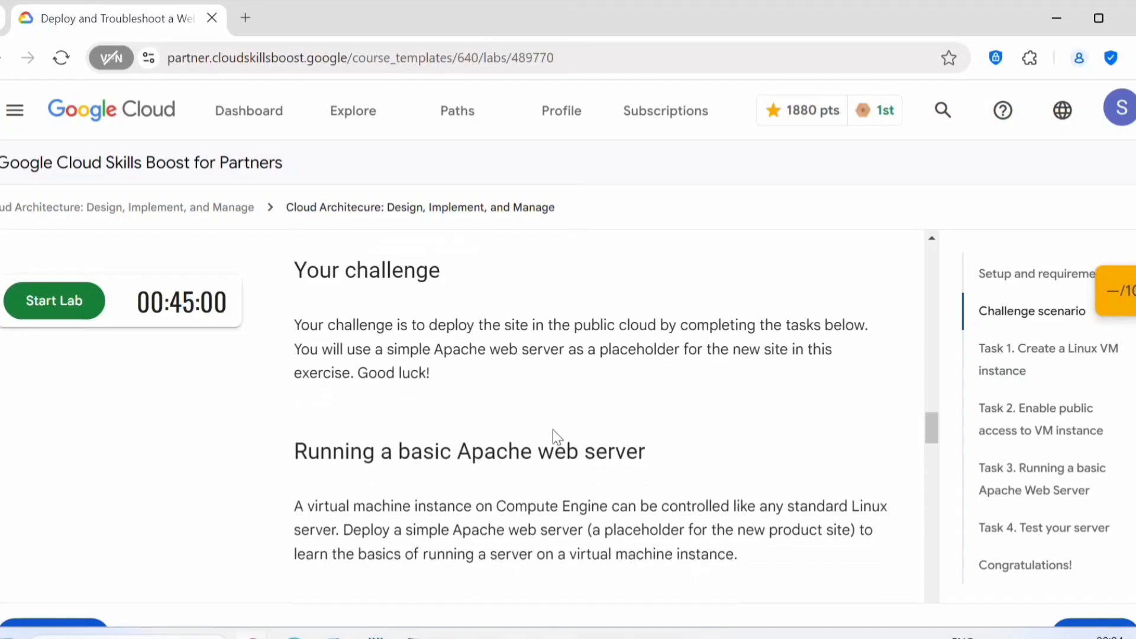
{"action": "scroll", "scroll_direction": "down", "scroll_amount": 3}
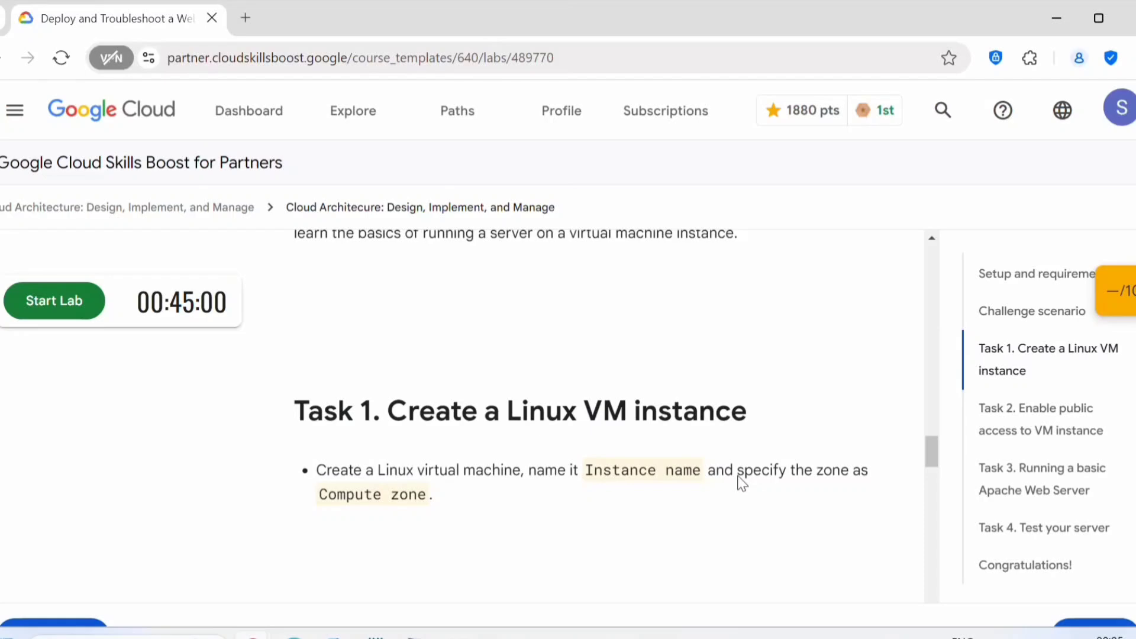
{"action": "scroll", "scroll_direction": "down", "scroll_amount": 3}
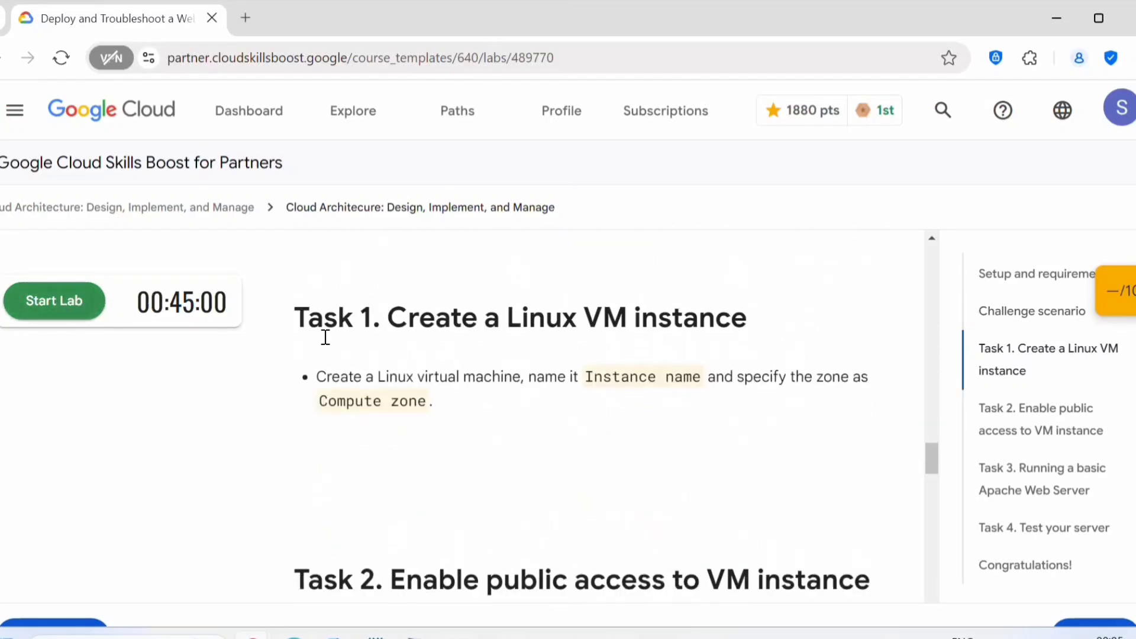
{"action": "left_click", "coordinate": [54, 301]}
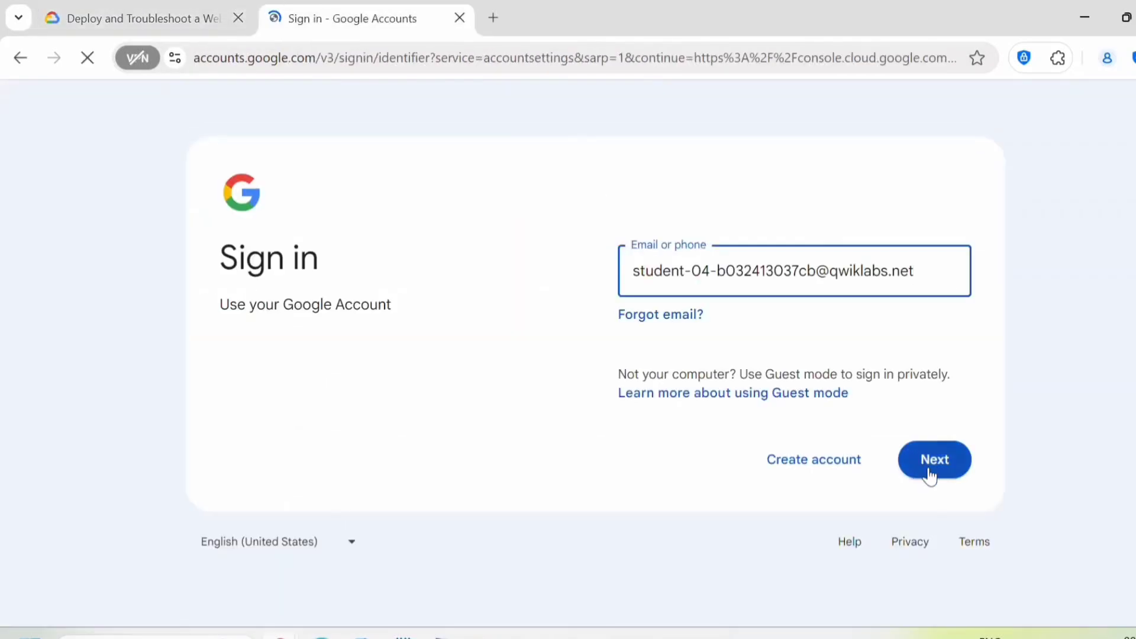
- Finish signing in with the lab account, go to Compute Engine VM instances, and copy the name dev-fin-5jo
{"action": "left_click", "coordinate": [934, 460]}
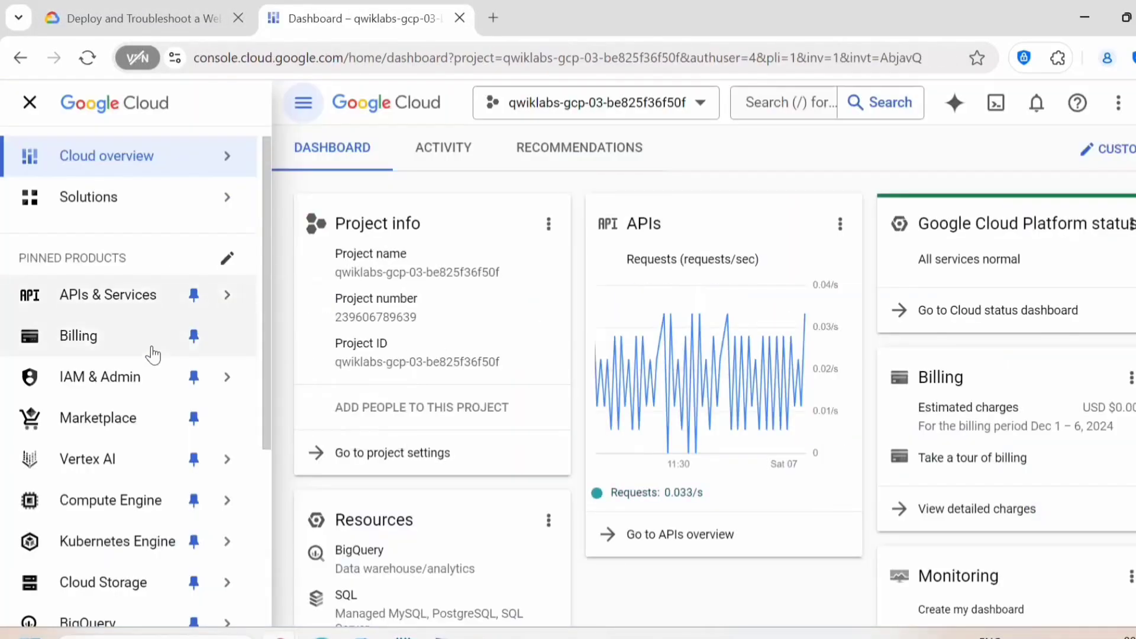
{"action": "scroll", "scroll_direction": "down", "scroll_amount": 3}
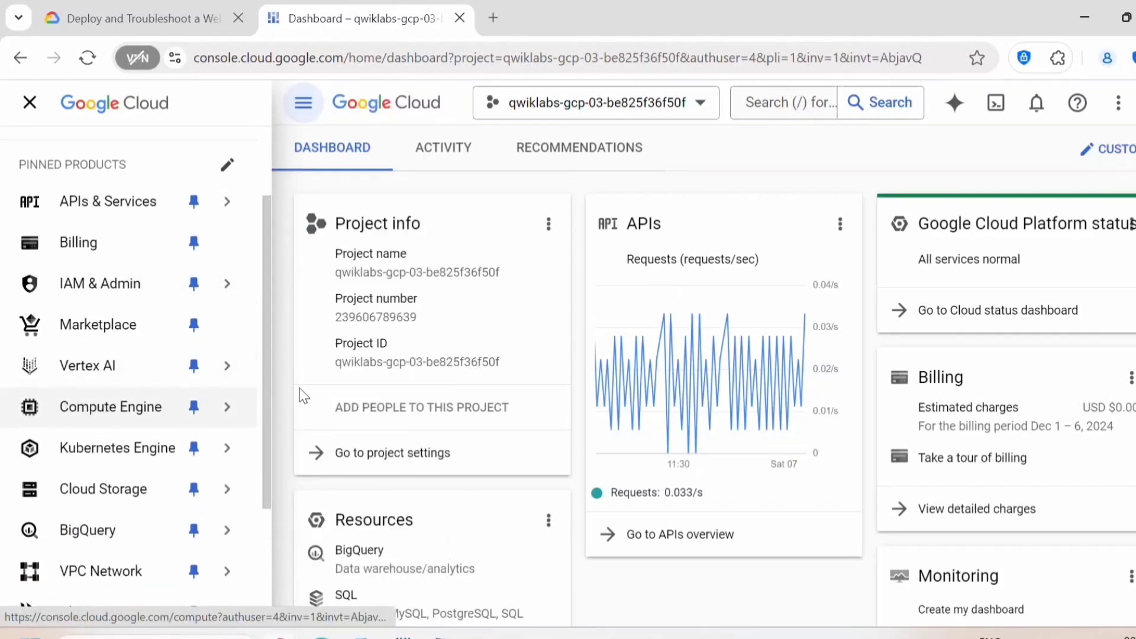
{"action": "left_click", "coordinate": [110, 406]}
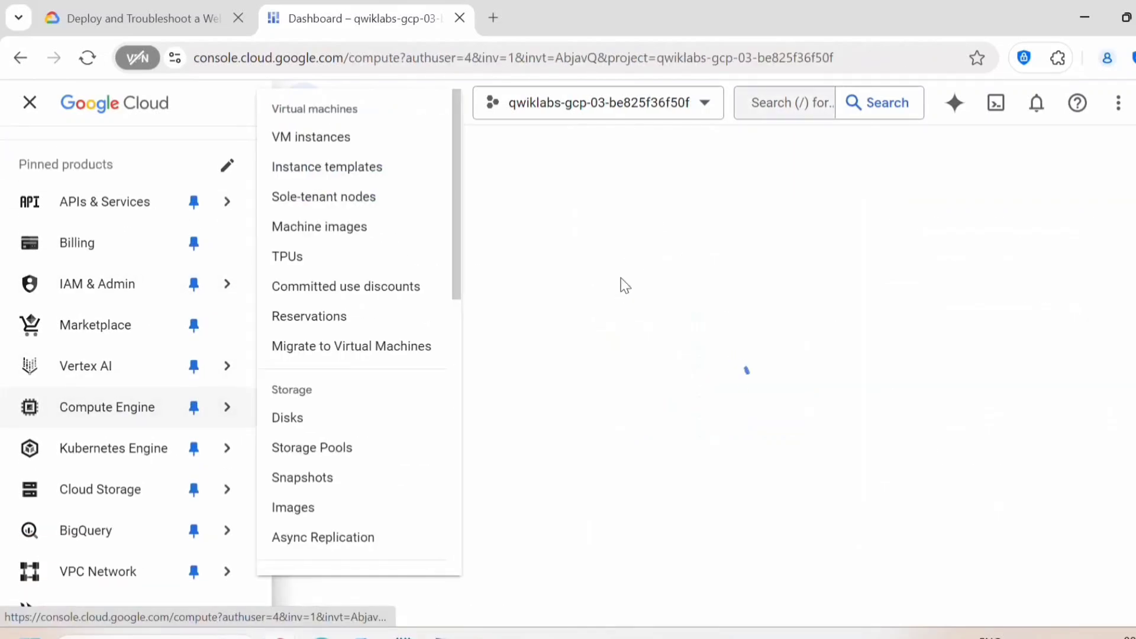
{"action": "left_click", "coordinate": [138, 18]}
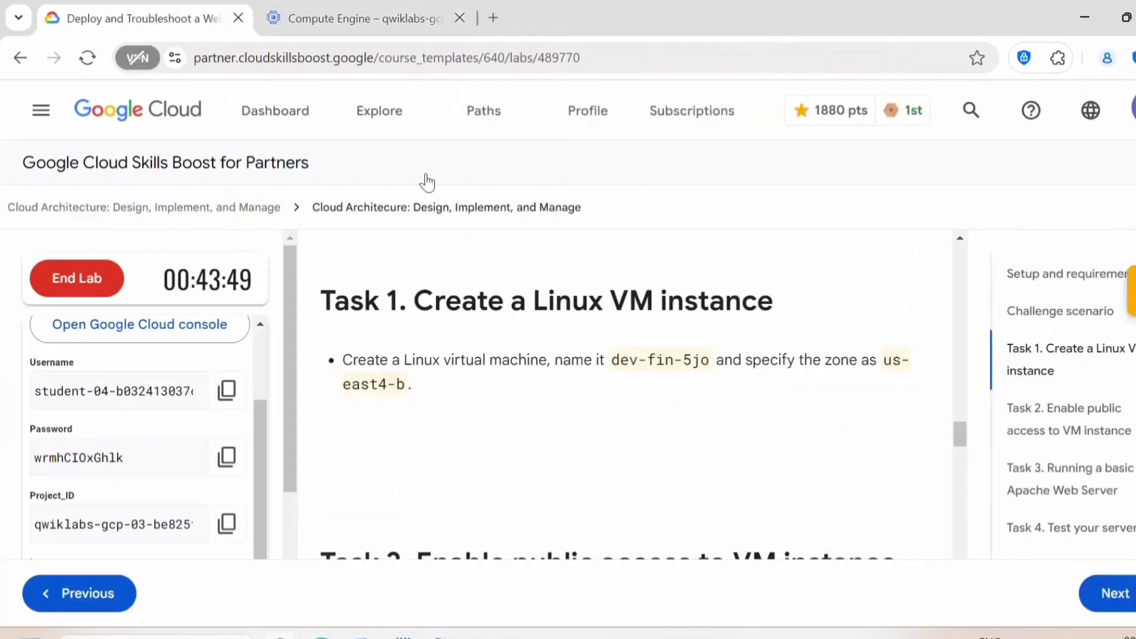
{"action": "double_click", "coordinate": [659, 360]}
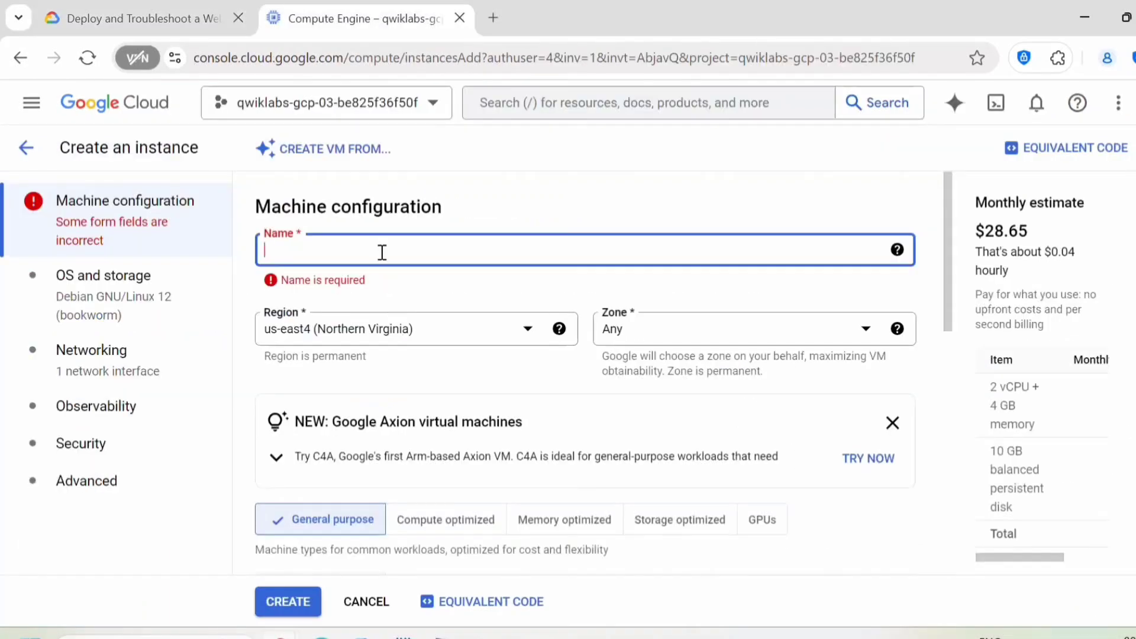
- Create a VM named dev-fin-5jo in zone us-east4-b
{"action": "type", "text": "dev-fin-5jo"}
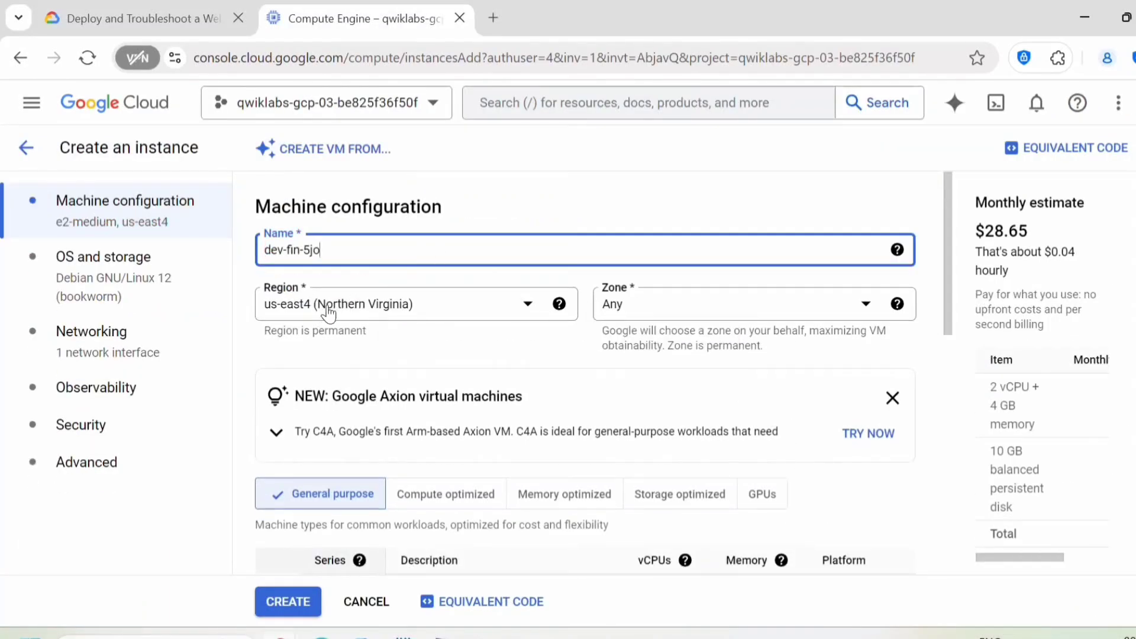
{"action": "left_click", "coordinate": [753, 303]}
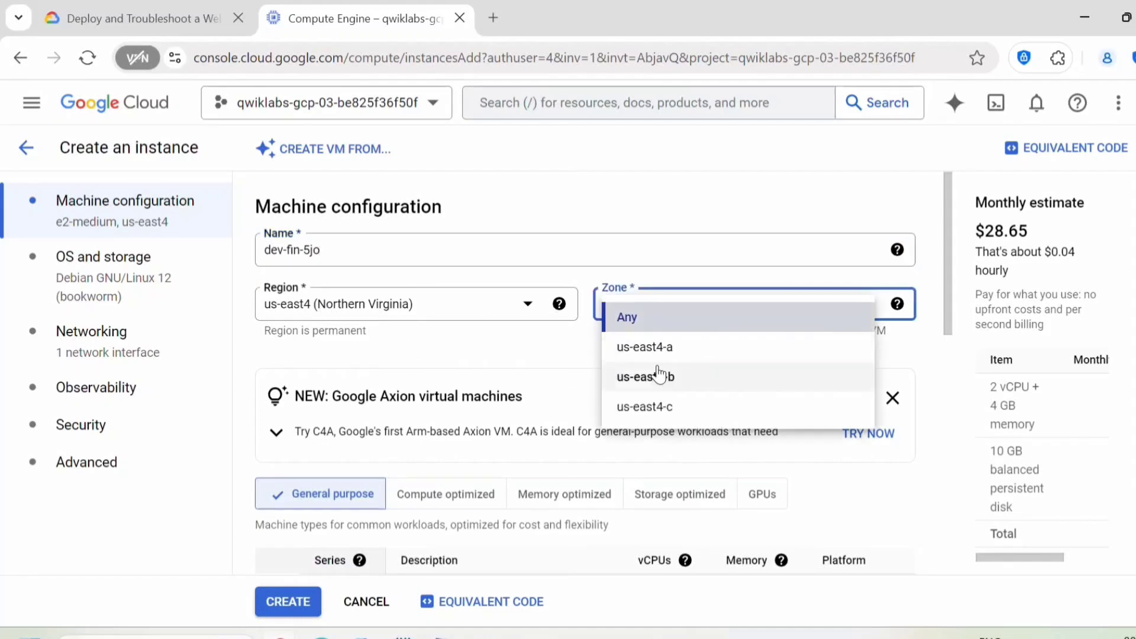
{"action": "left_click", "coordinate": [645, 377]}
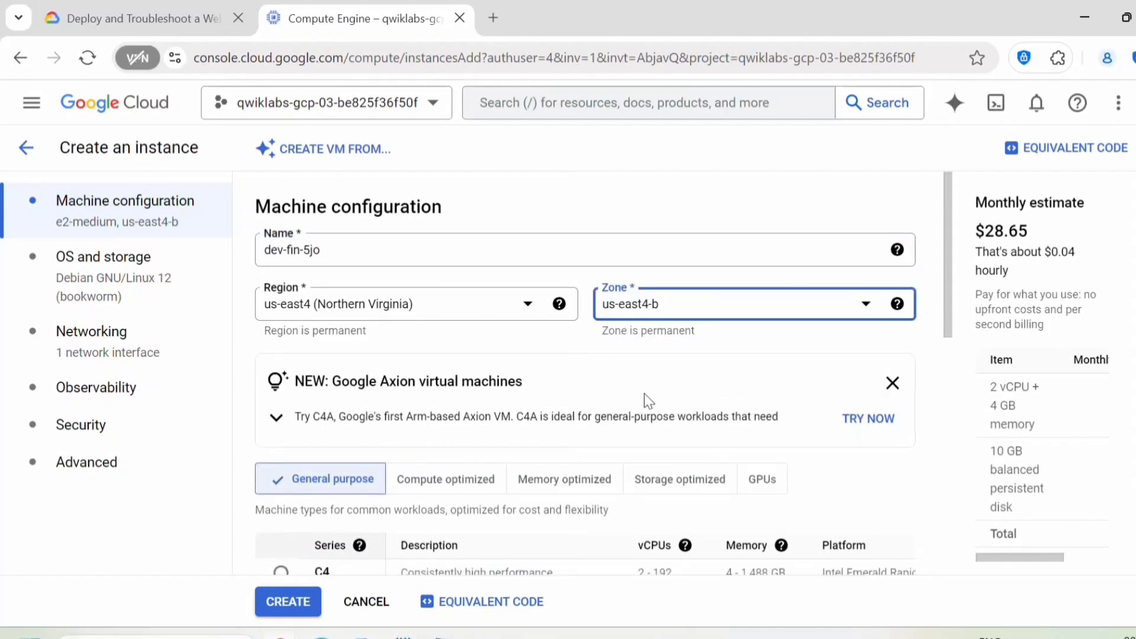
{"action": "scroll", "scroll_direction": "down", "scroll_amount": 3}
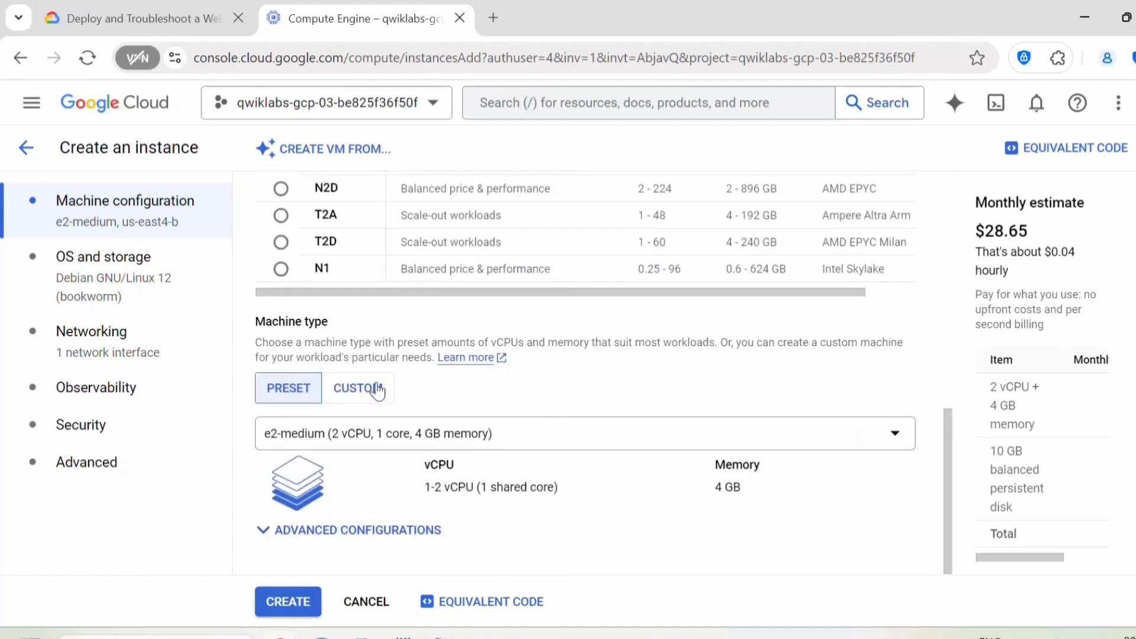
{"action": "left_click", "coordinate": [287, 601]}
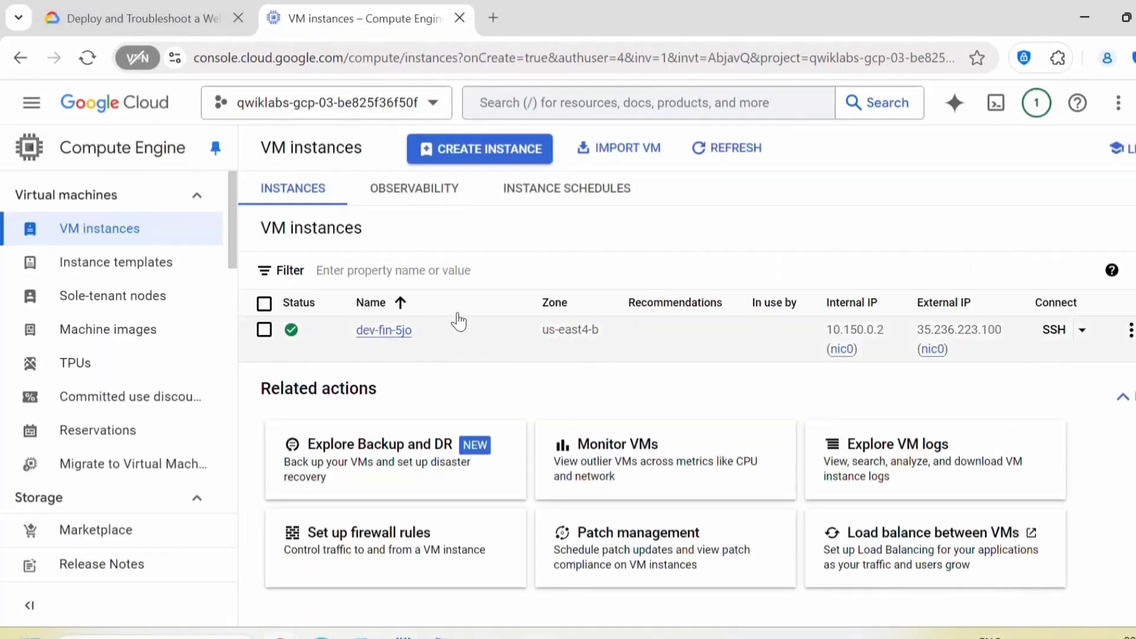
{"action": "mouse_move", "coordinate": [31, 103]}
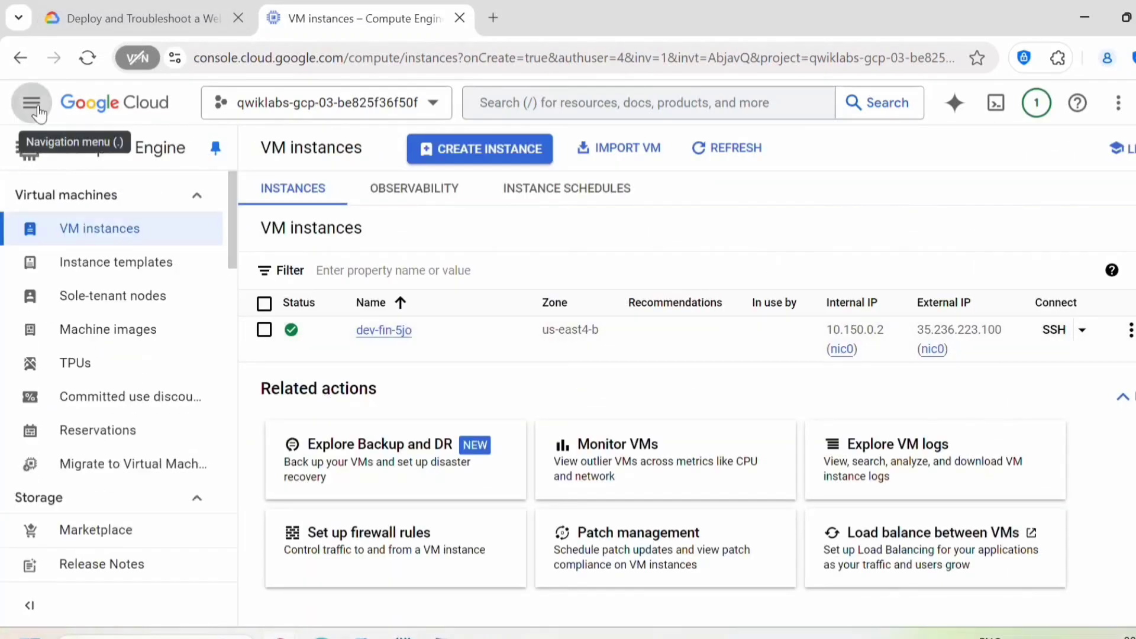
- Go to the VPC Network firewall settings and begin a new firewall rule
{"action": "left_click", "coordinate": [32, 103]}
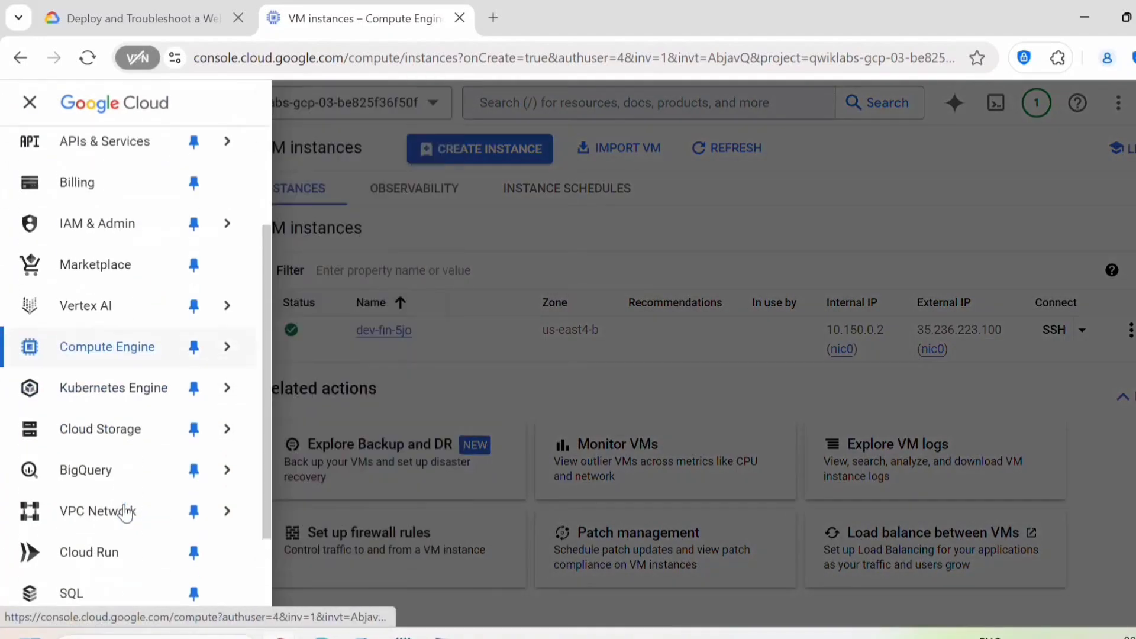
{"action": "left_click", "coordinate": [98, 511]}
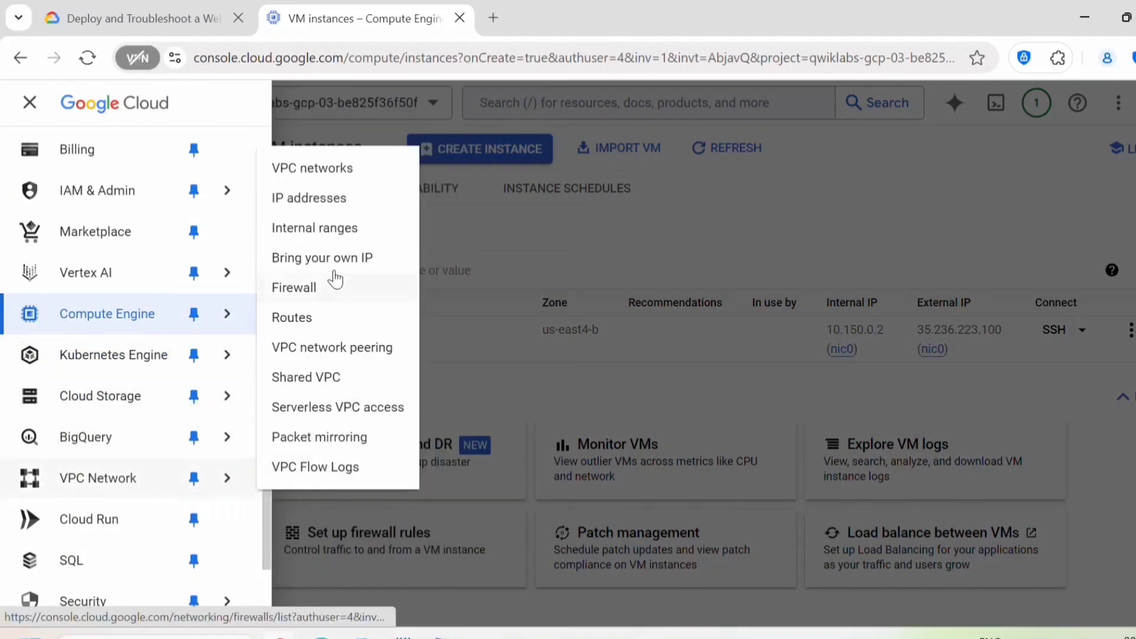
{"action": "left_click", "coordinate": [295, 287]}
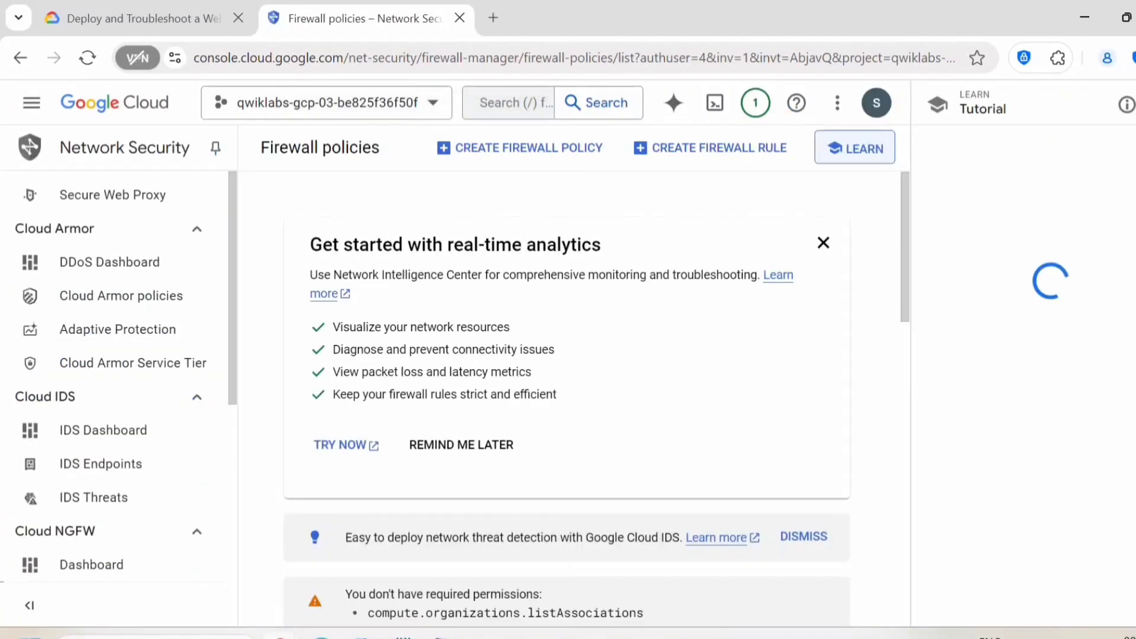
{"action": "left_click", "coordinate": [720, 148]}
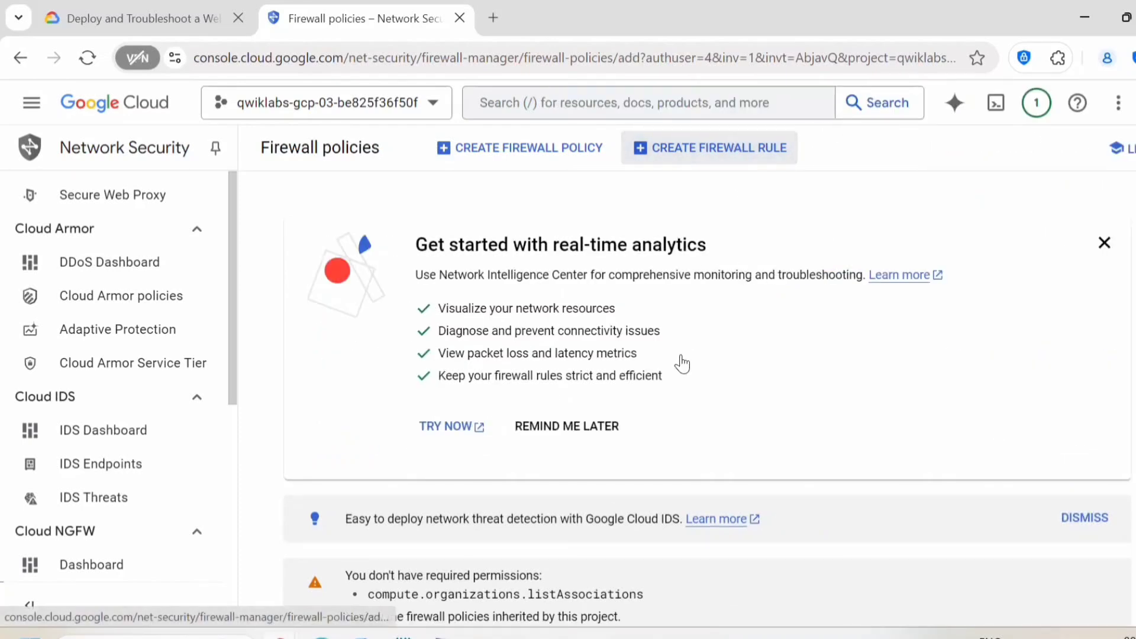
- Name the rule allow-http and set its target tag to http-server
{"action": "type", "text": "allow-htt"}
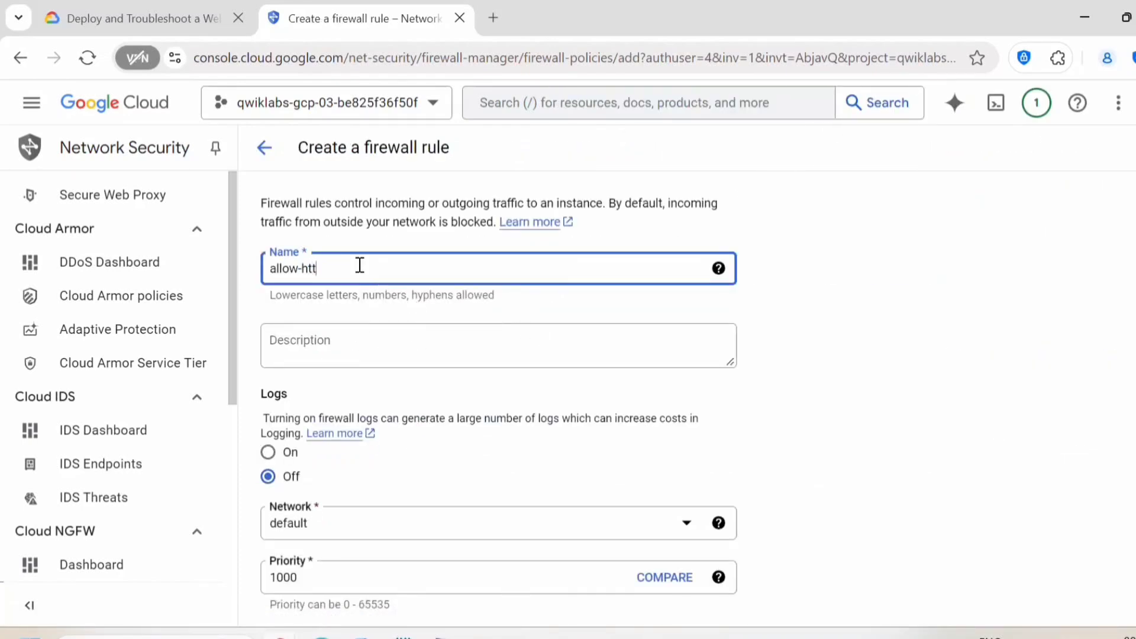
{"action": "scroll", "scroll_direction": "down", "scroll_amount": 3}
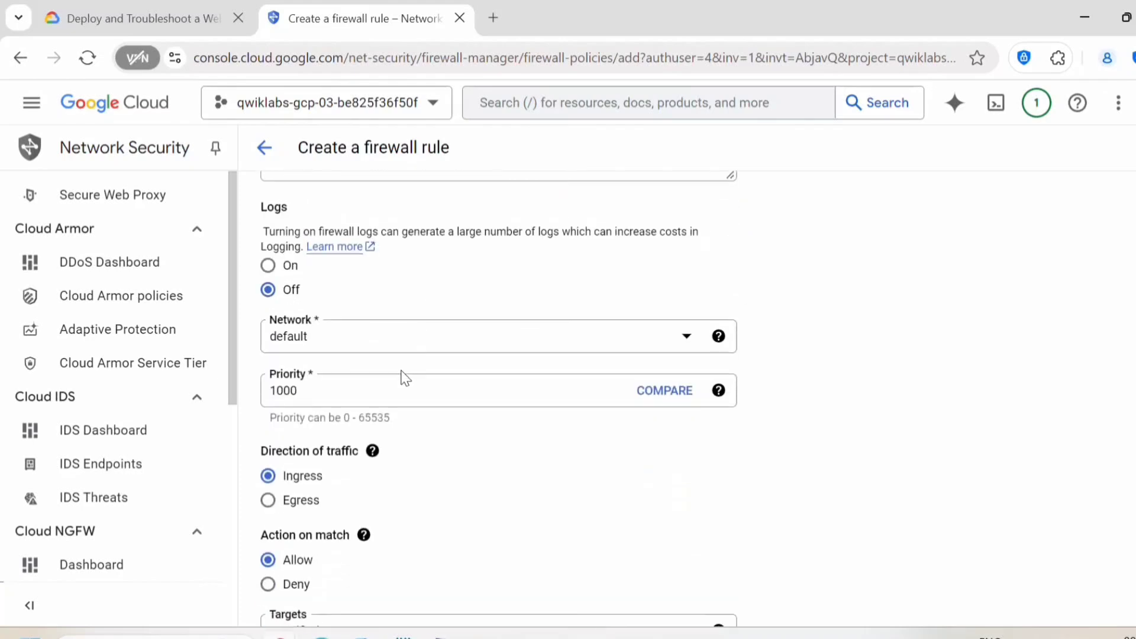
{"action": "scroll", "scroll_direction": "down", "scroll_amount": 3}
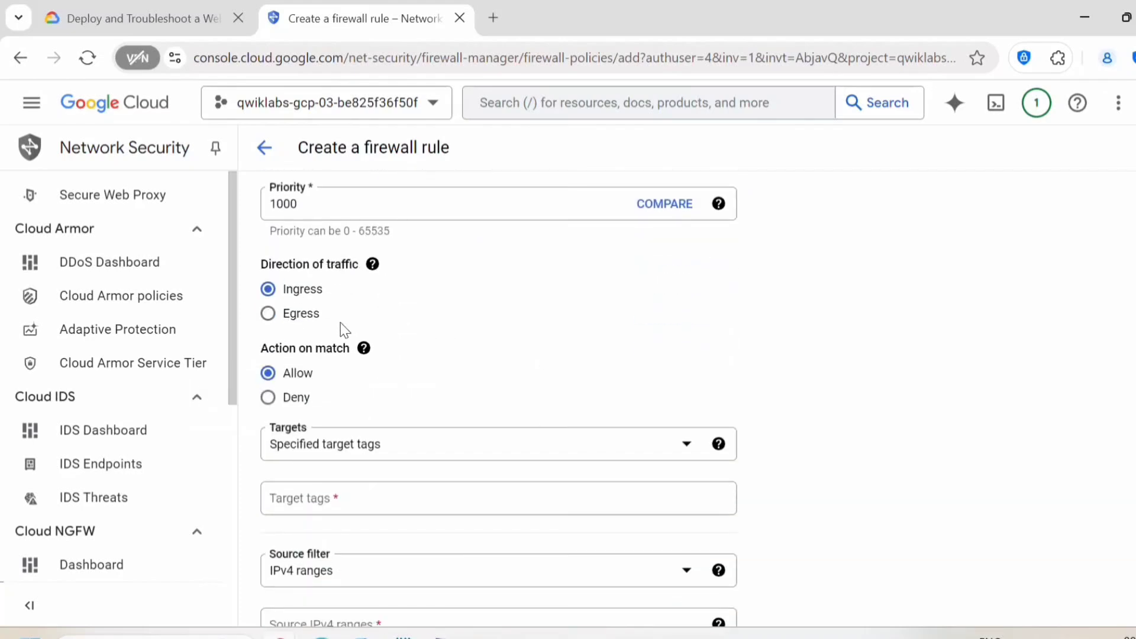
{"action": "scroll", "scroll_direction": "down", "scroll_amount": 3}
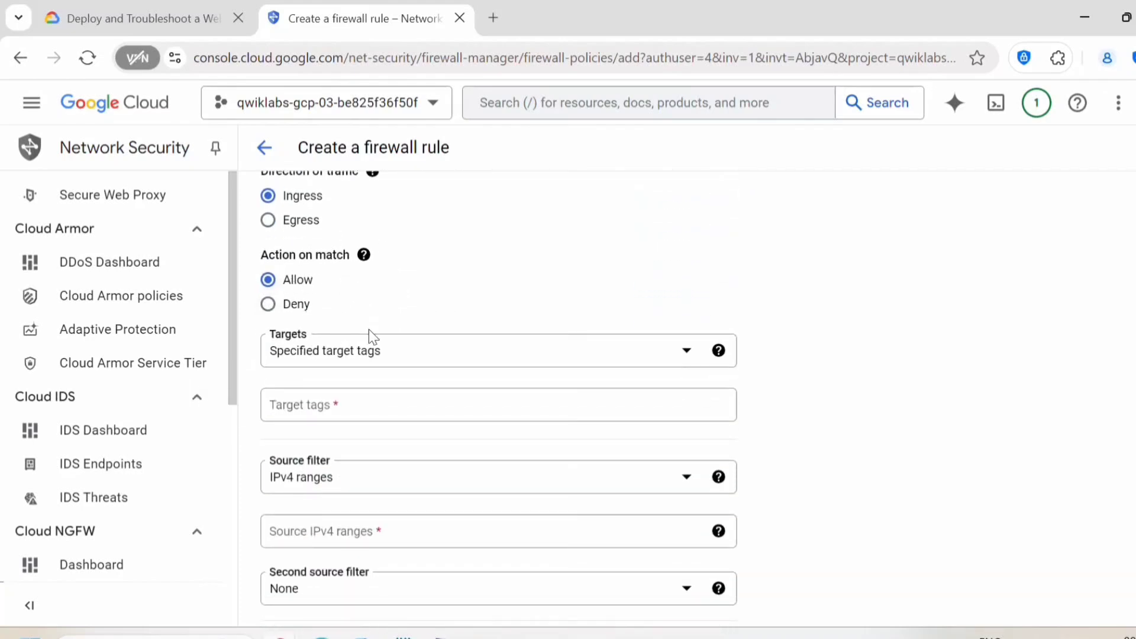
{"action": "left_click", "coordinate": [498, 405]}
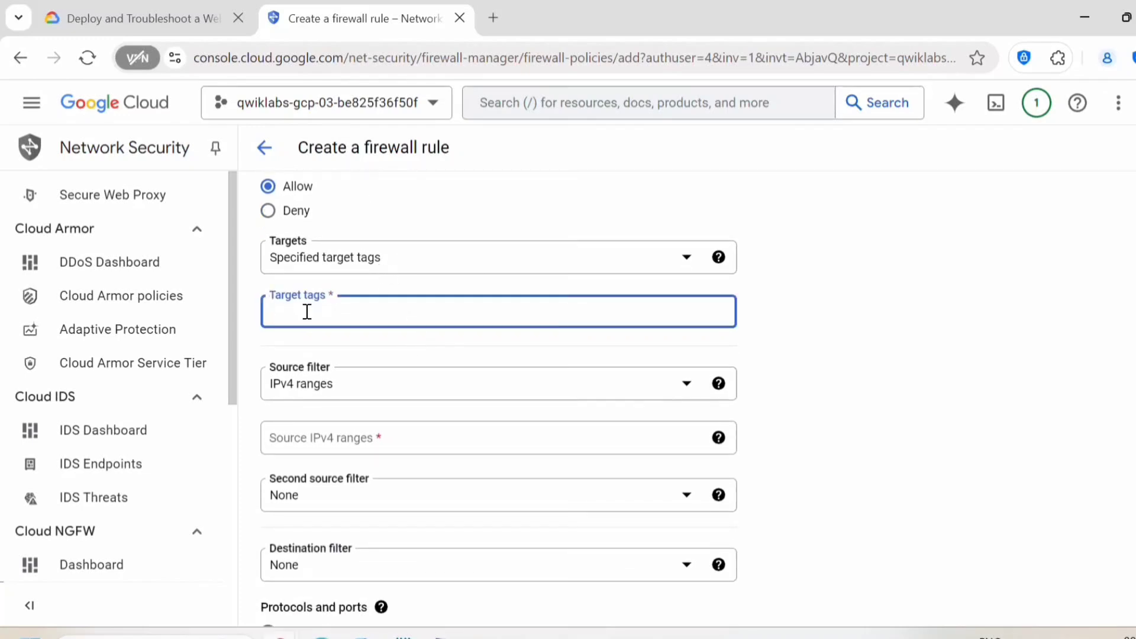
{"action": "type", "text": "http-ser"}
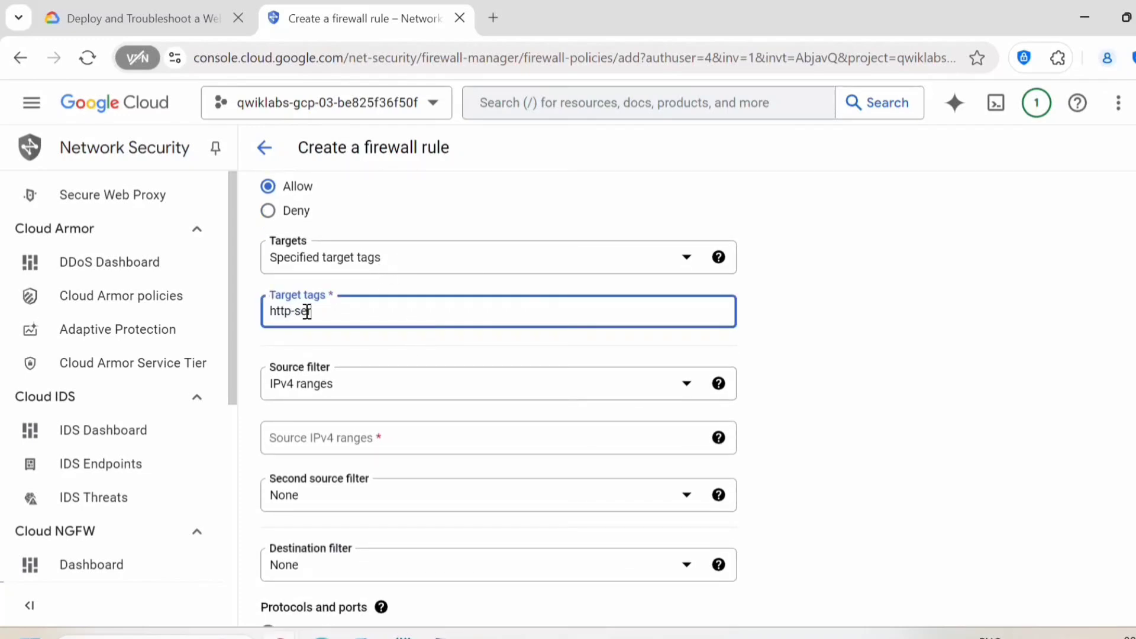
{"action": "type", "text": "rver"}
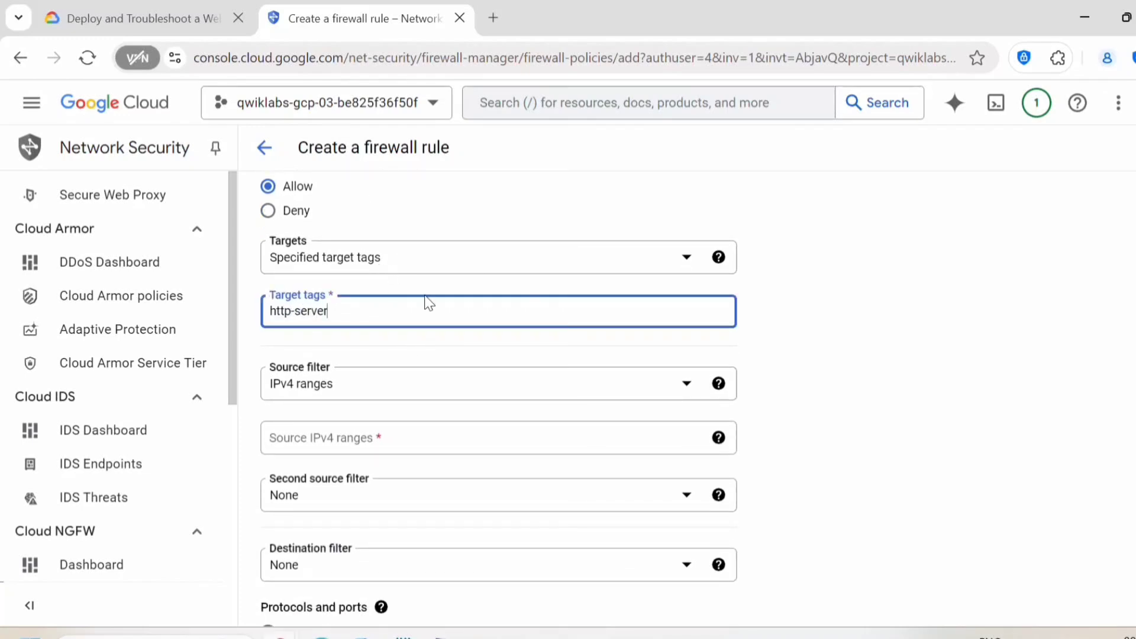
{"action": "double_click", "coordinate": [297, 310]}
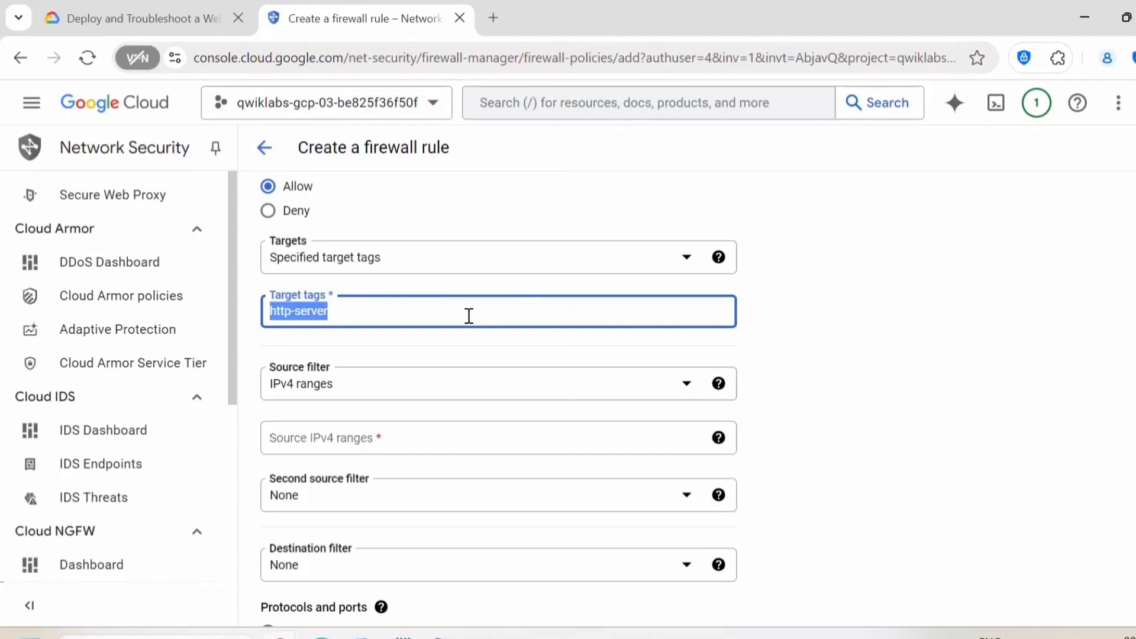
- Set source range 0.0.0.0/0, allow TCP port 80, and create the rule
{"action": "scroll", "scroll_direction": "down", "scroll_amount": 3}
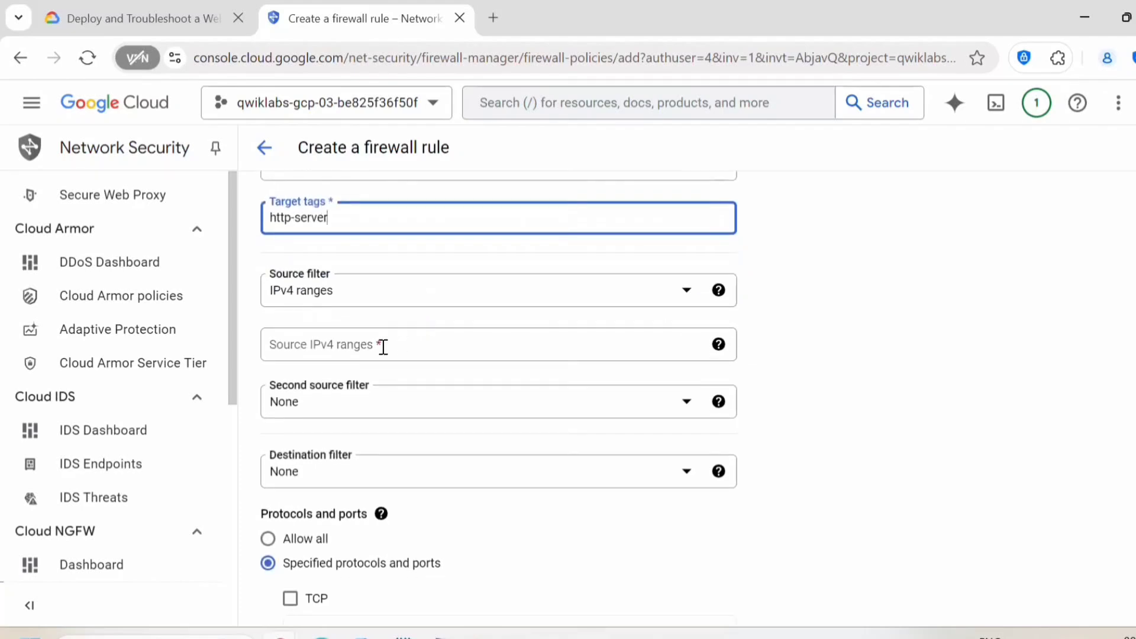
{"action": "type", "text": "0"}
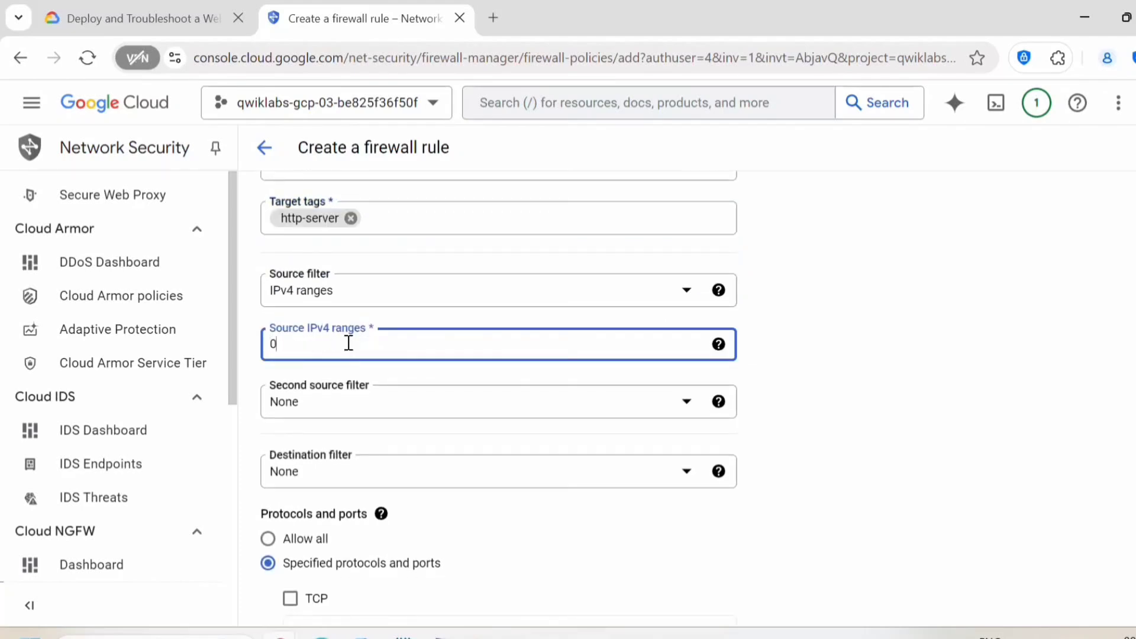
{"action": "type", "text": ".0.0.0/0"}
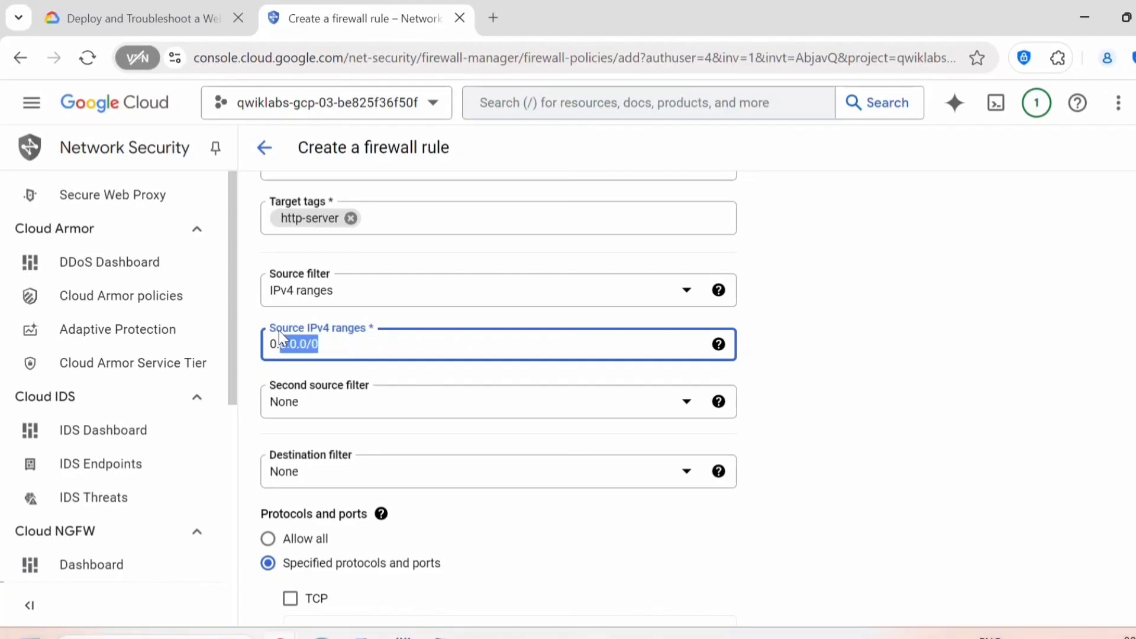
{"action": "scroll", "scroll_direction": "down", "scroll_amount": 3}
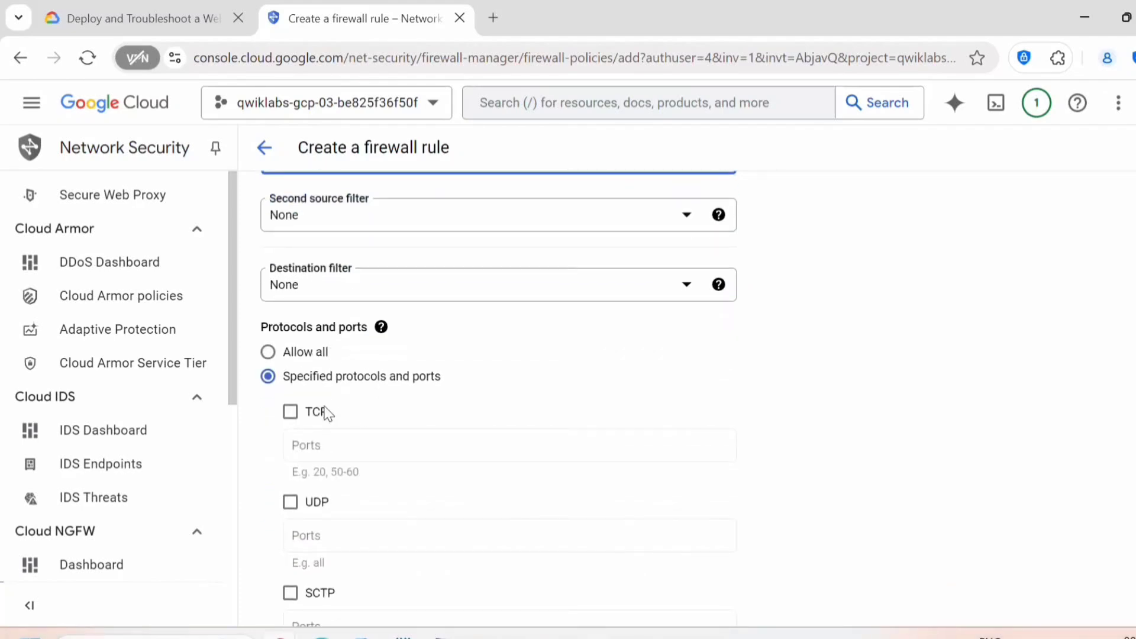
{"action": "left_click", "coordinate": [290, 412]}
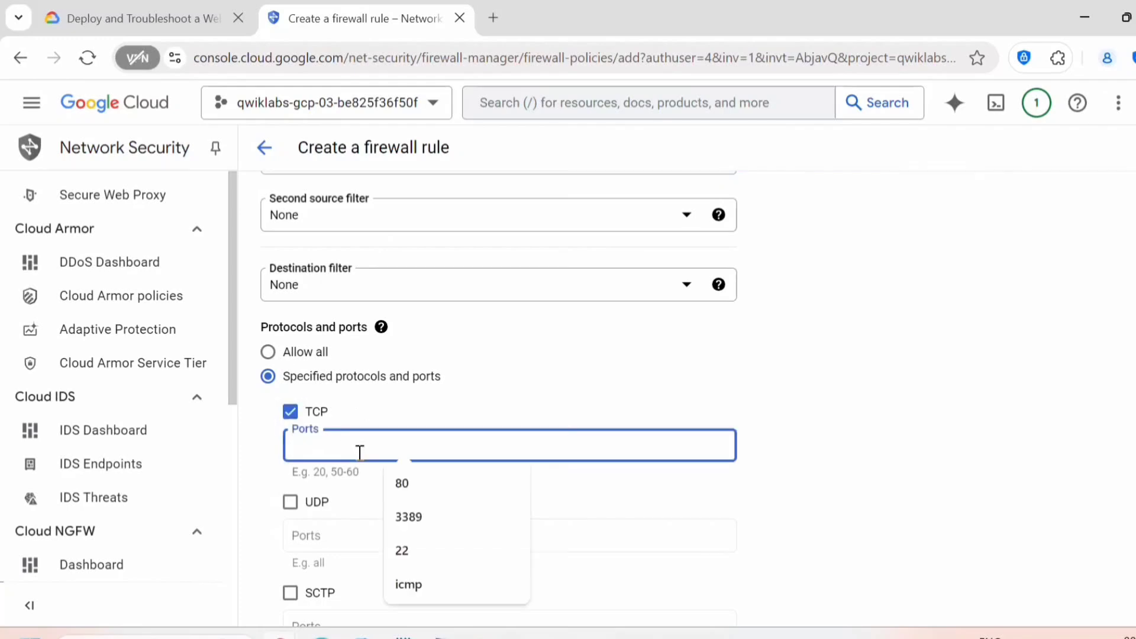
{"action": "scroll", "scroll_direction": "down", "scroll_amount": 3}
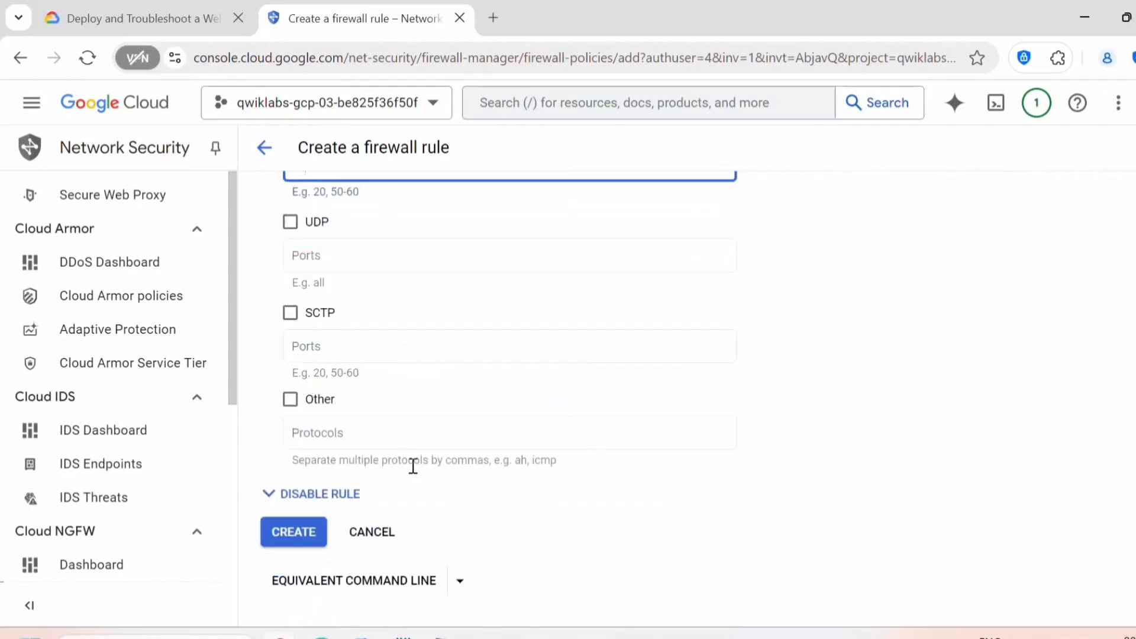
{"action": "left_click", "coordinate": [293, 532]}
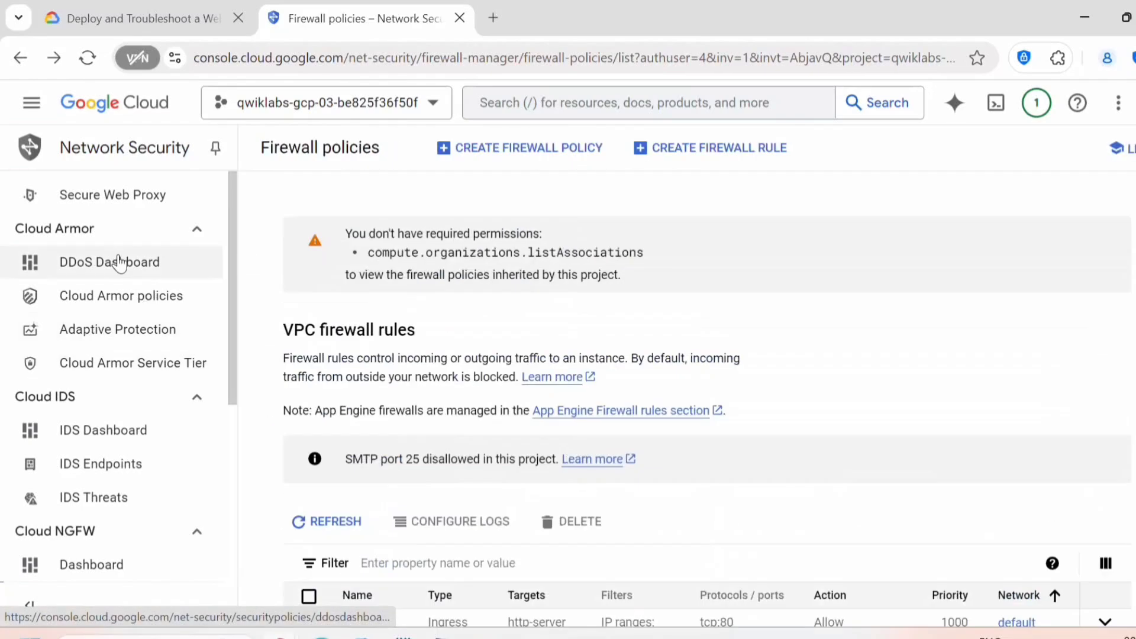
- Stop the dev-fin-5jo VM from the VM instances list
{"action": "left_click", "coordinate": [31, 102]}
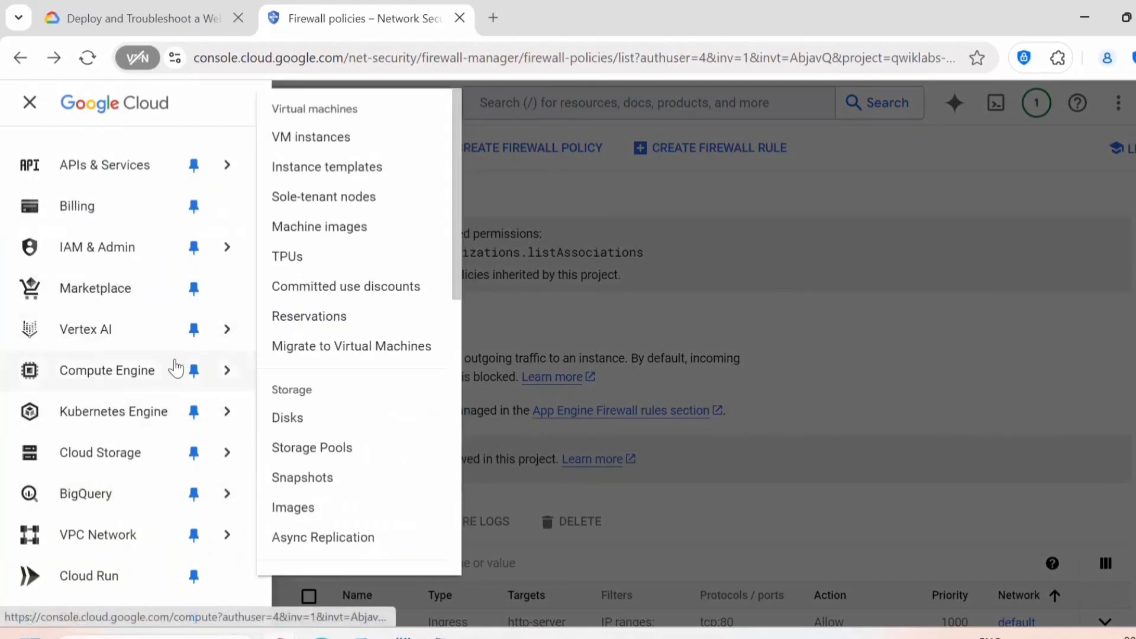
{"action": "left_click", "coordinate": [310, 137]}
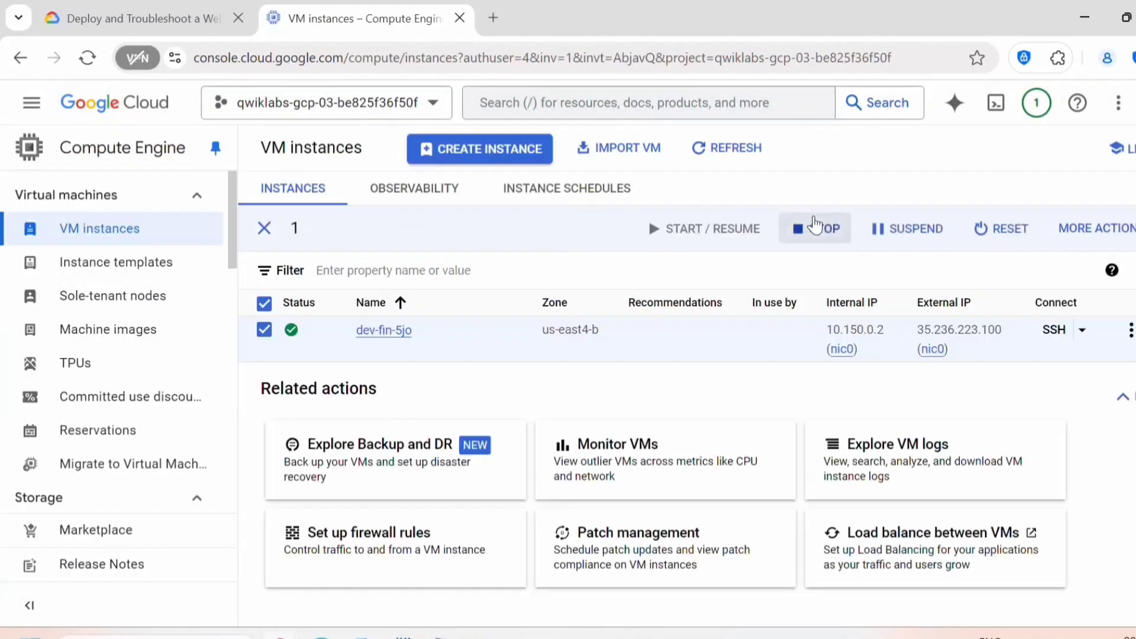
{"action": "left_click", "coordinate": [814, 228]}
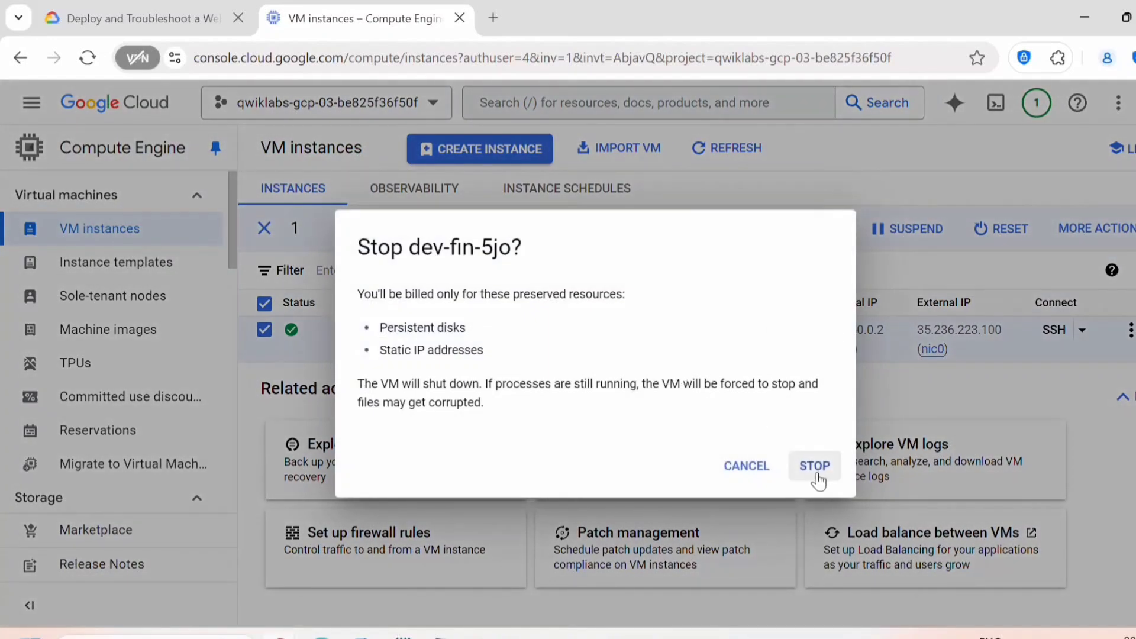
{"action": "left_click", "coordinate": [814, 465]}
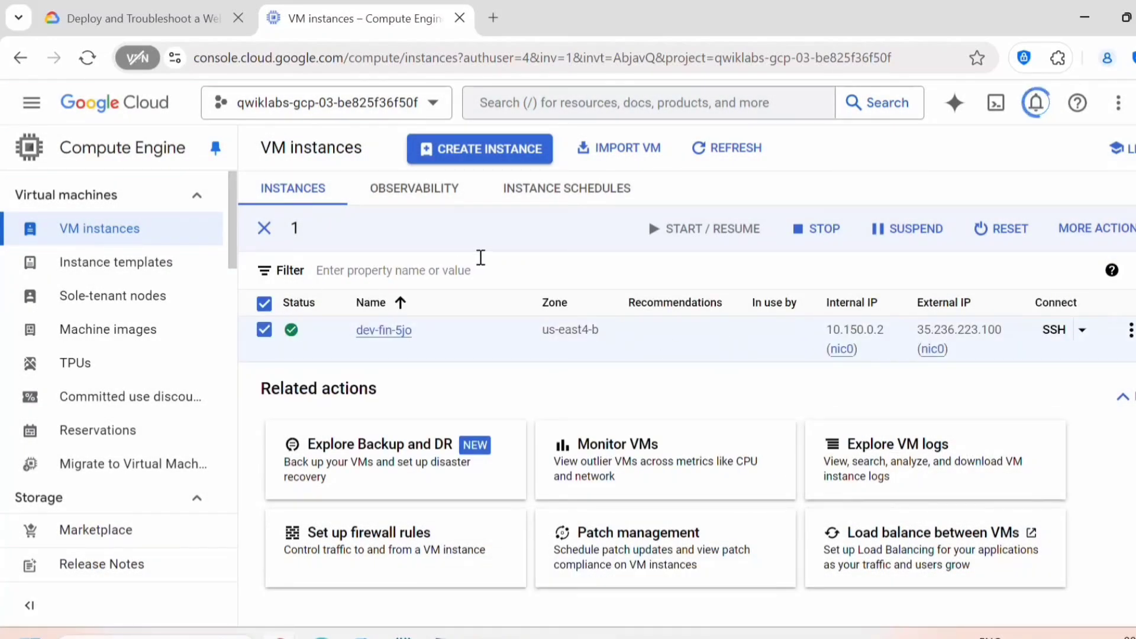
{"action": "left_click", "coordinate": [711, 228]}
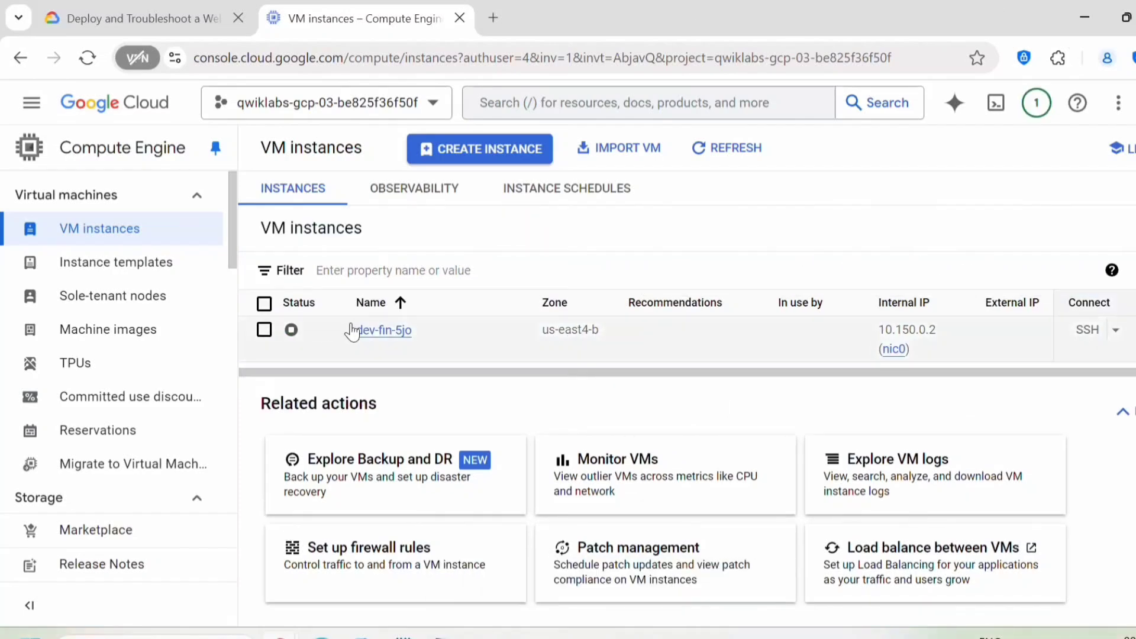
- Add the http-server network tag to dev-fin-5jo and start the VM
{"action": "left_click", "coordinate": [384, 330]}
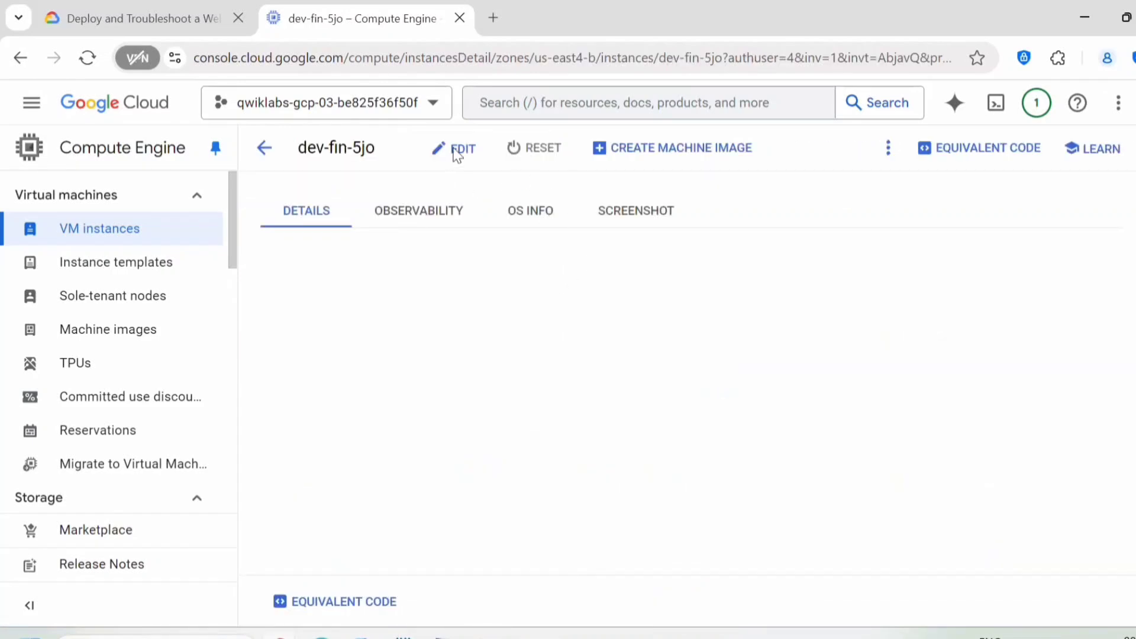
{"action": "left_click", "coordinate": [455, 148]}
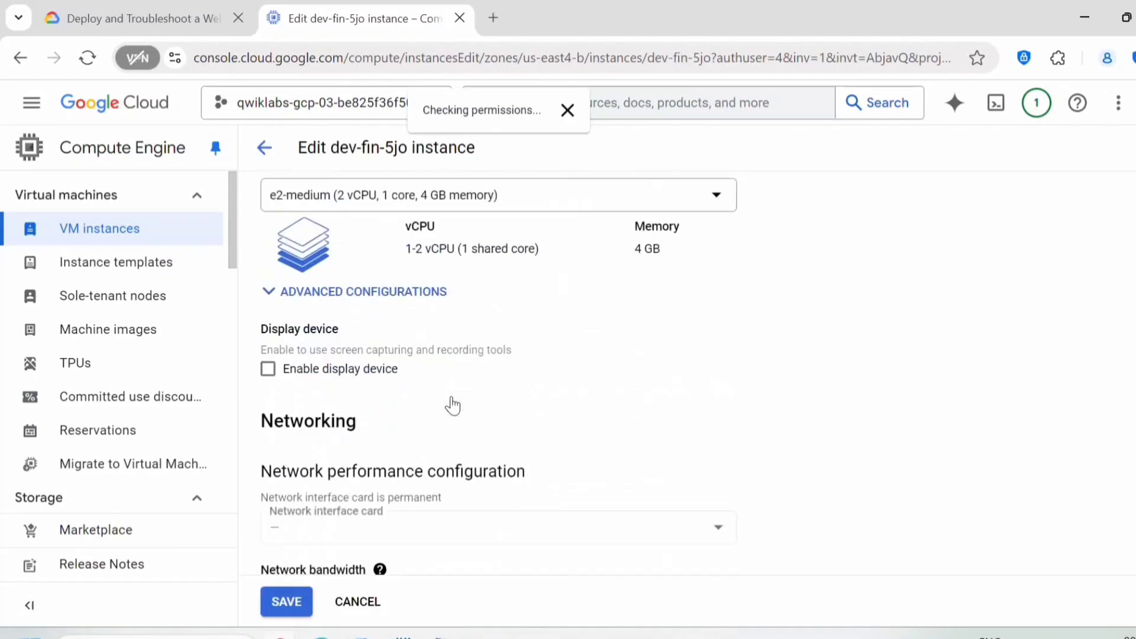
{"action": "scroll", "scroll_direction": "down", "scroll_amount": 3}
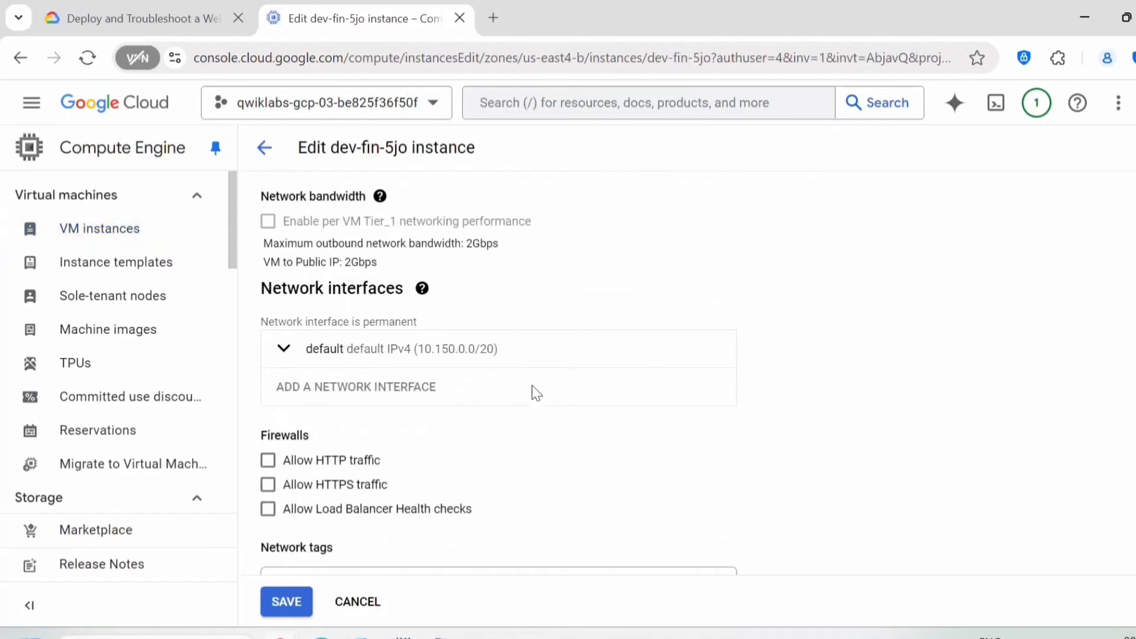
{"action": "scroll", "scroll_direction": "down", "scroll_amount": 3}
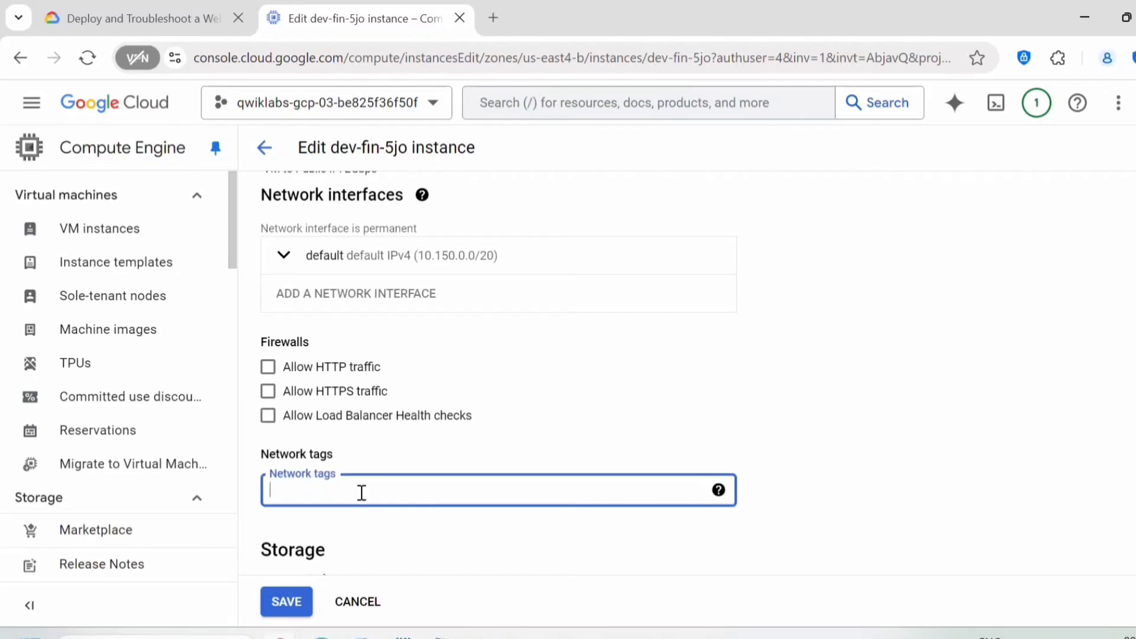
{"action": "type", "text": "http-server"}
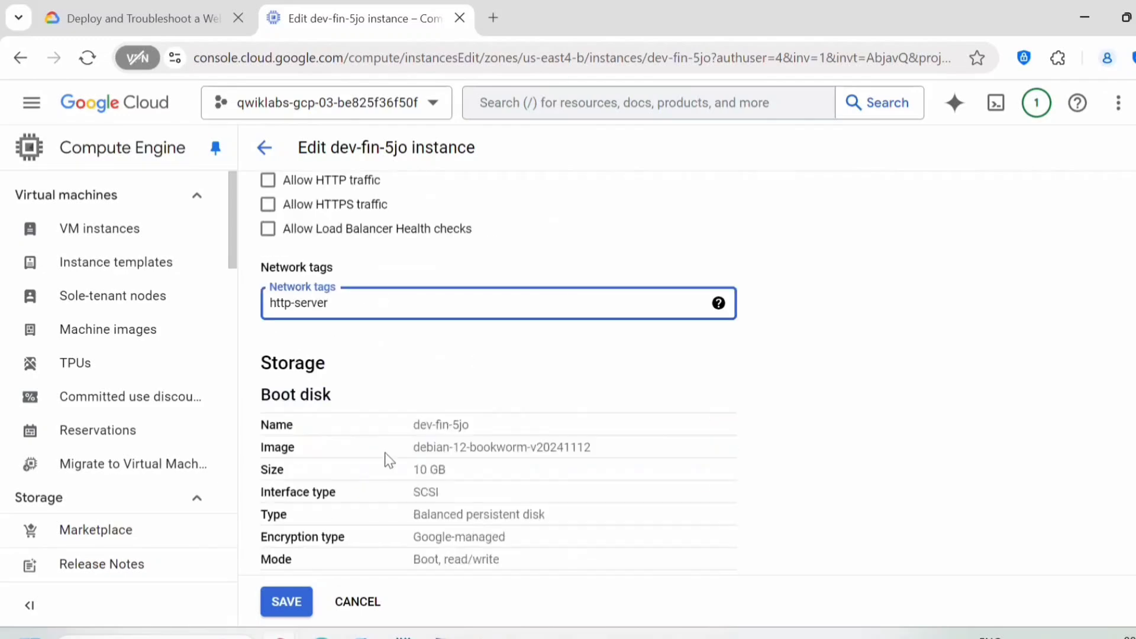
{"action": "mouse_move", "coordinate": [400, 327]}
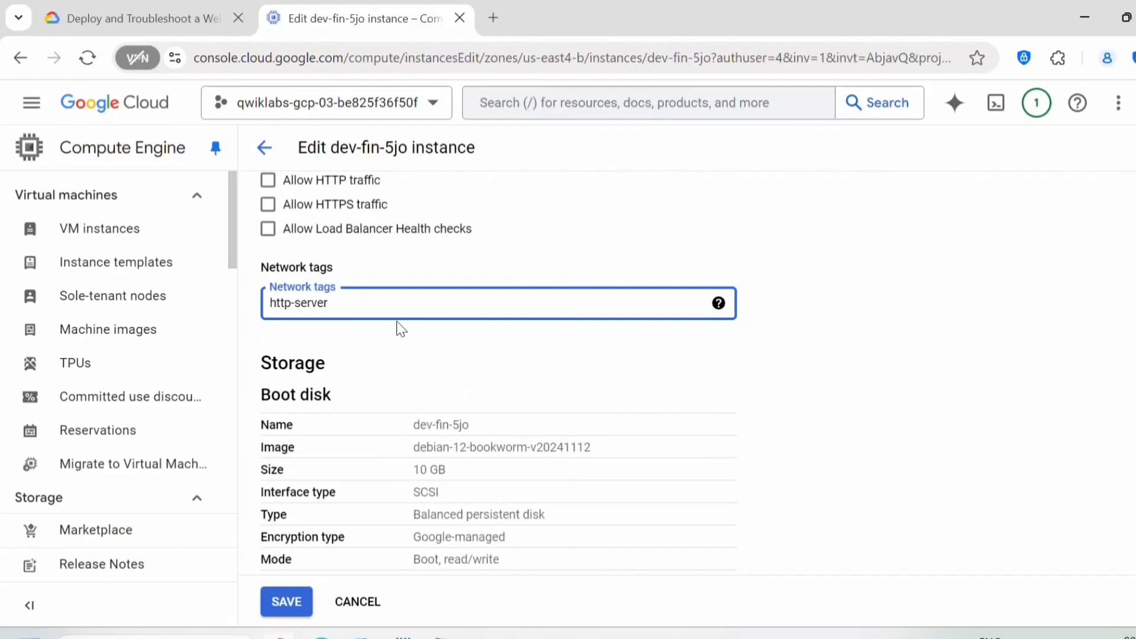
{"action": "mouse_move", "coordinate": [303, 545]}
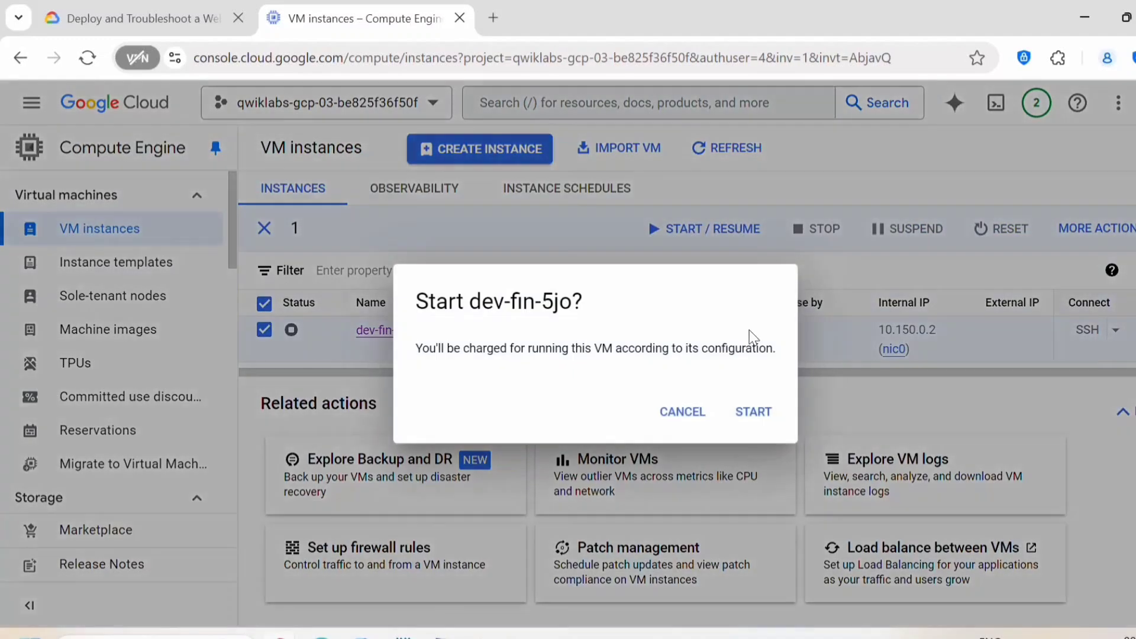
{"action": "left_click", "coordinate": [753, 412]}
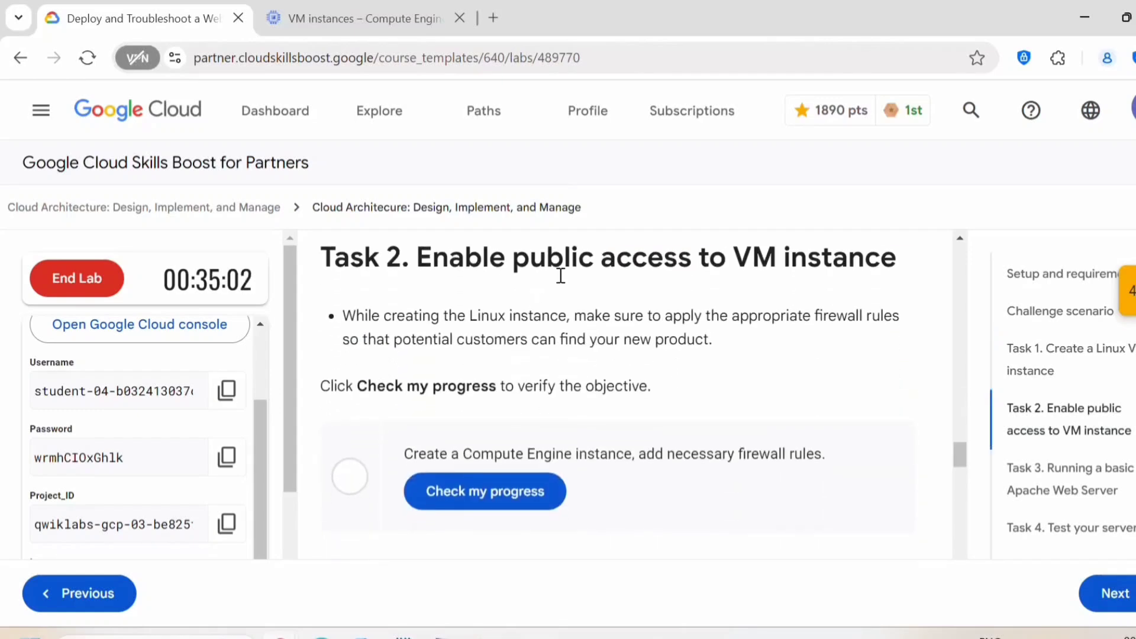
{"action": "mouse_move", "coordinate": [840, 326]}
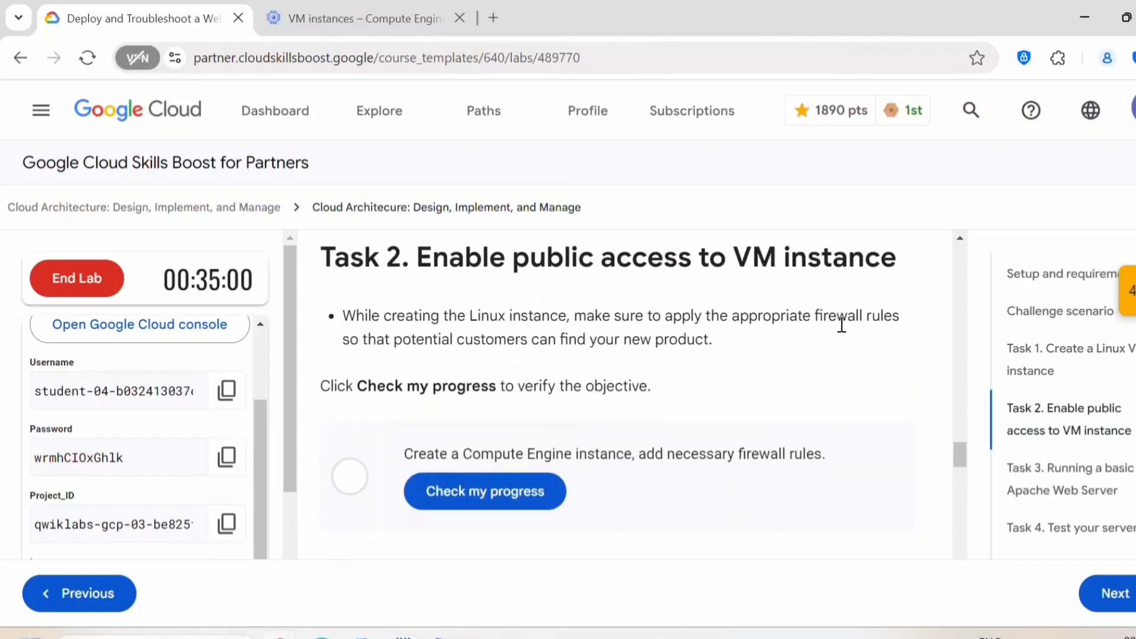
- Run Task 2's progress check, then scroll to Task 3
{"action": "left_click", "coordinate": [484, 492]}
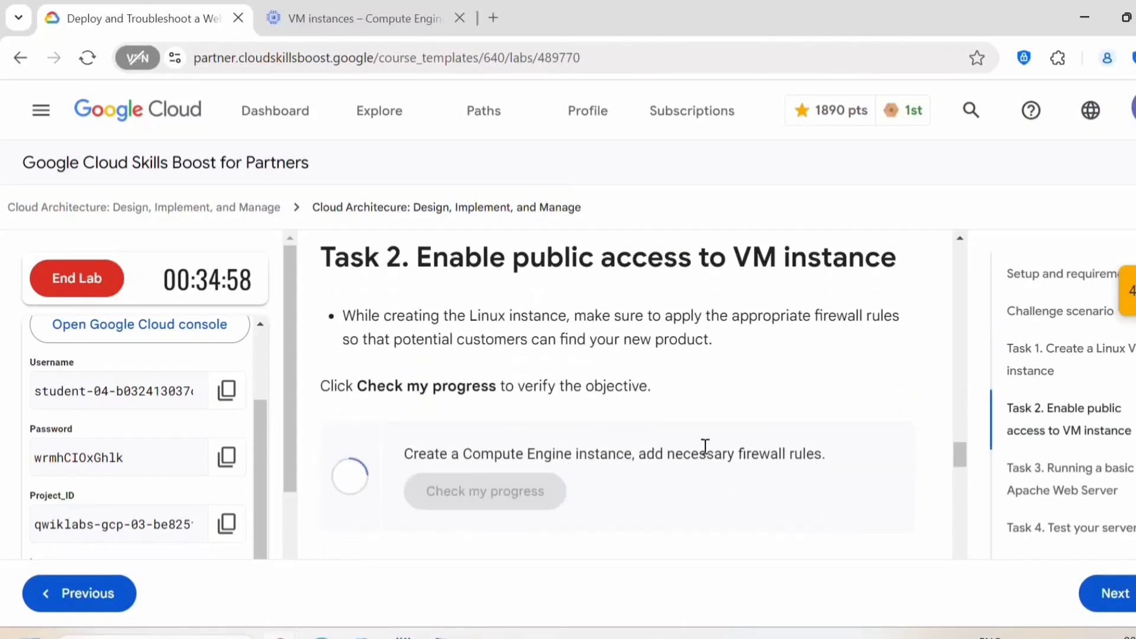
{"action": "left_click", "coordinate": [484, 491]}
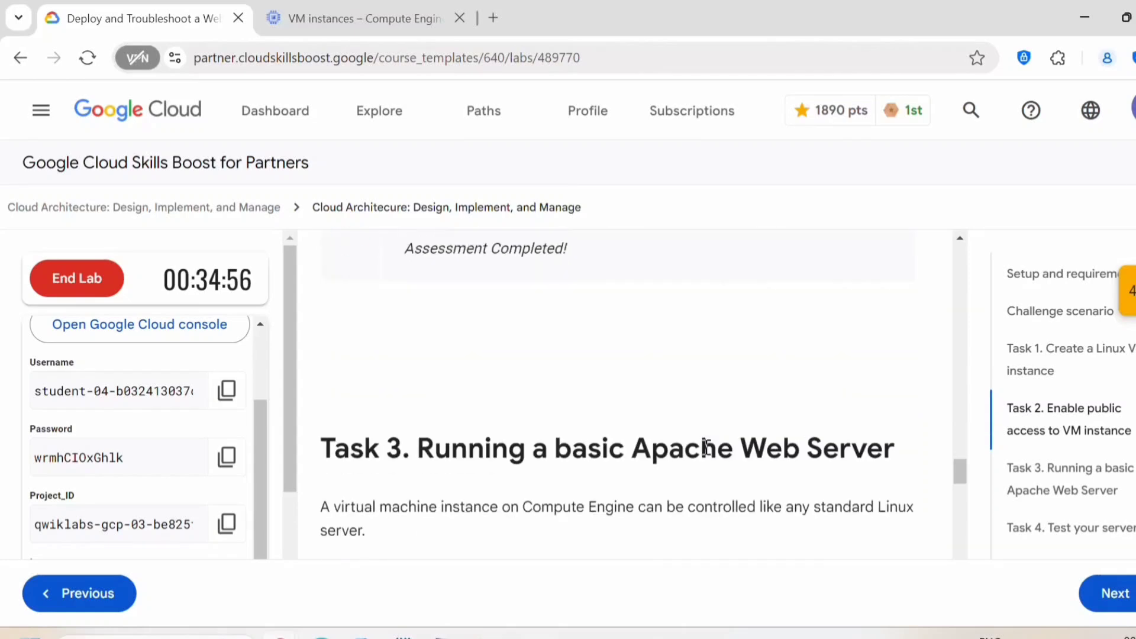
{"action": "scroll", "scroll_direction": "down", "scroll_amount": 3}
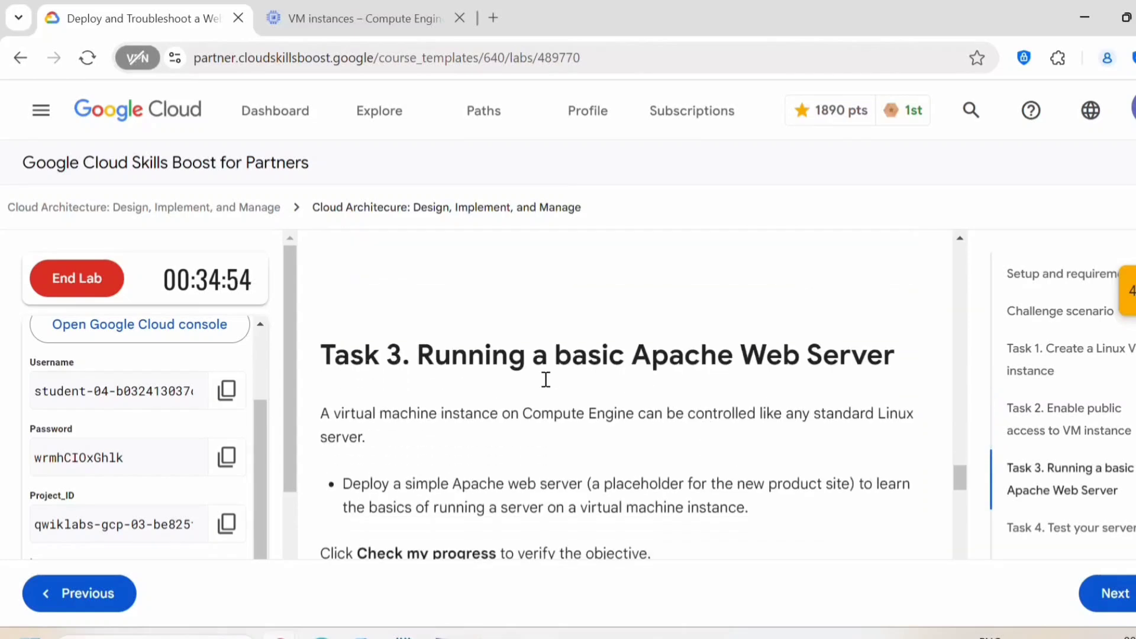
{"action": "mouse_move", "coordinate": [701, 369]}
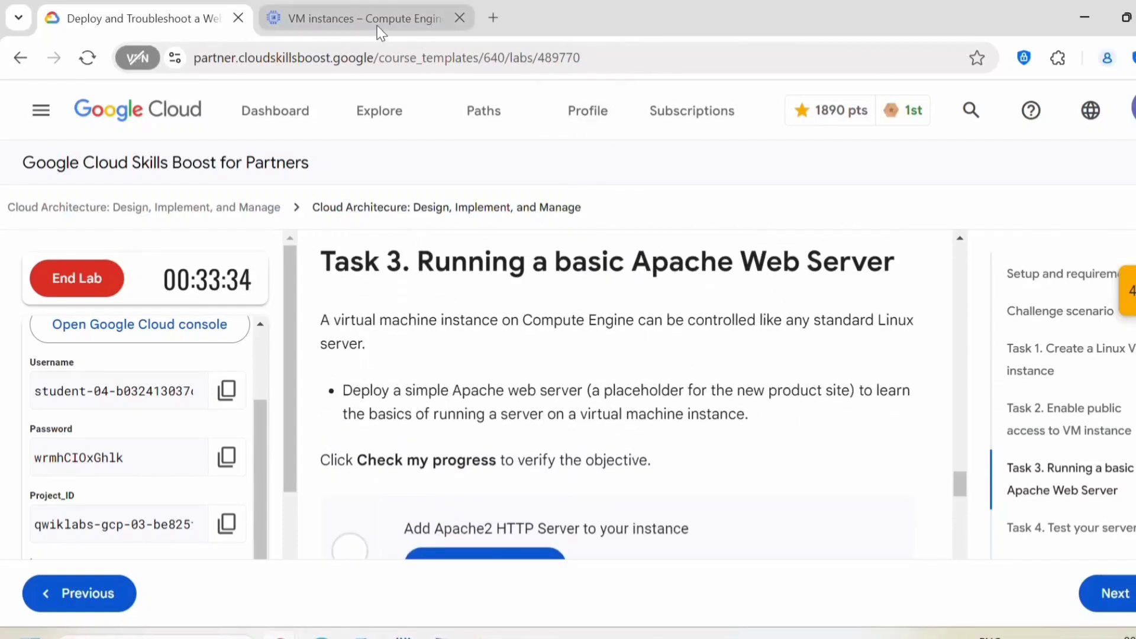
- SSH into dev-fin-5jo, install Apache2, and return to the lab instructions
{"action": "left_click", "coordinate": [363, 18]}
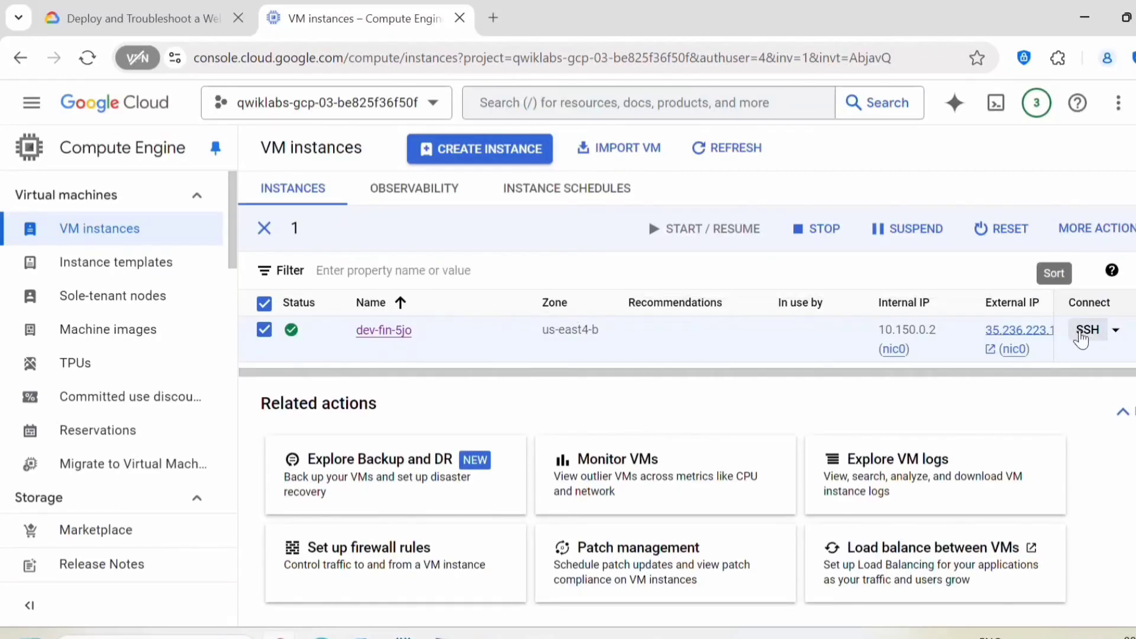
{"action": "left_click", "coordinate": [1088, 330]}
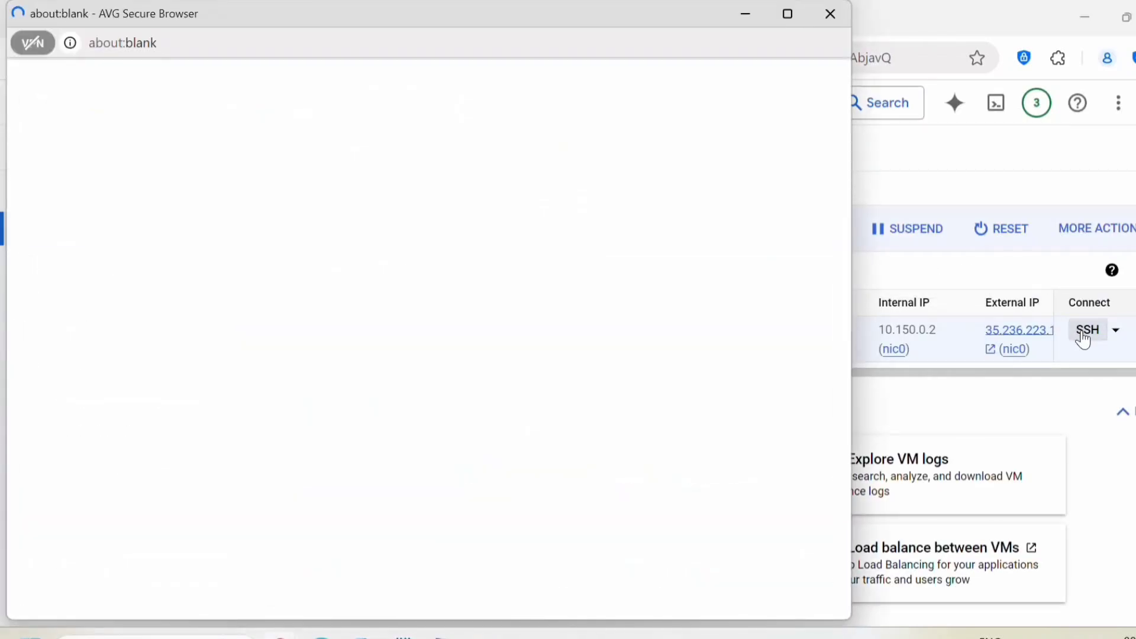
{"action": "left_click", "coordinate": [1087, 330]}
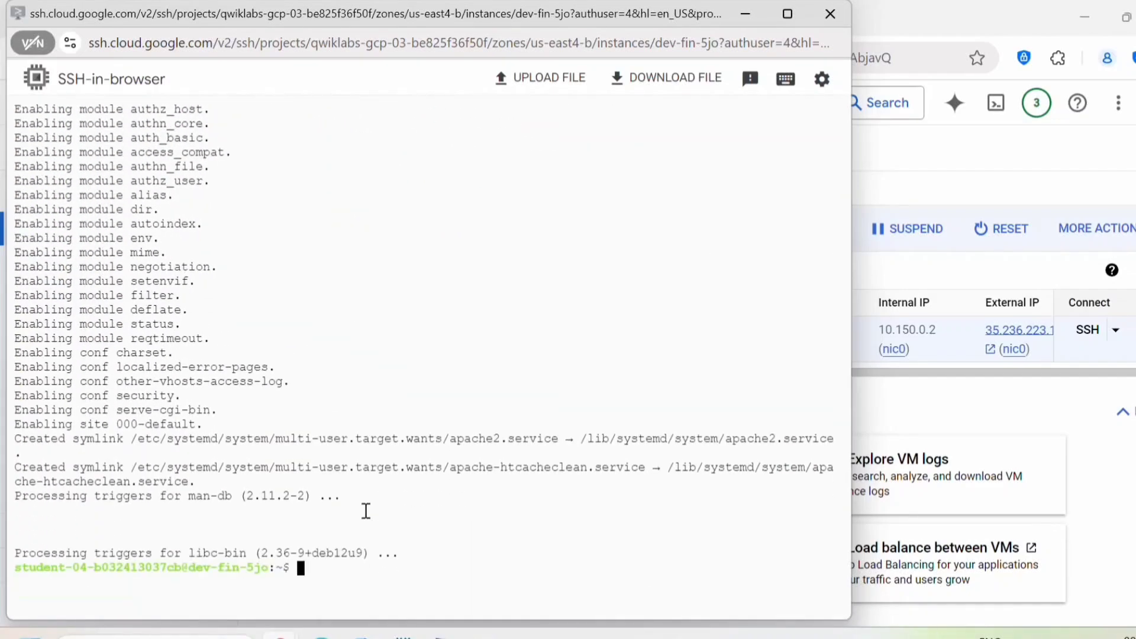
{"action": "mouse_move", "coordinate": [595, 203]}
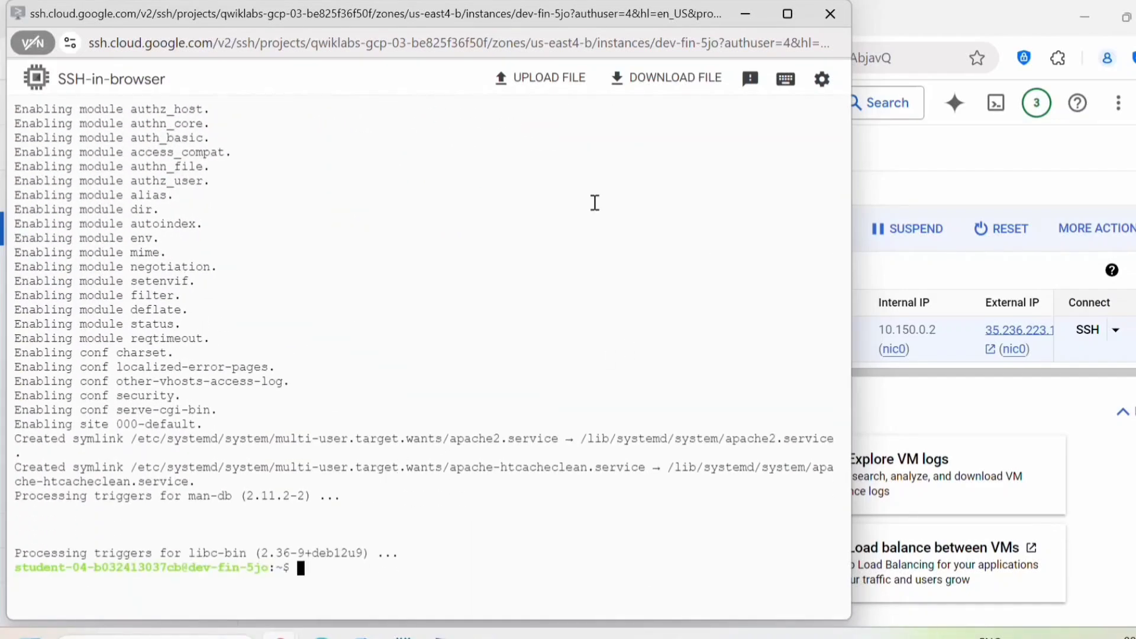
{"action": "left_click", "coordinate": [355, 17]}
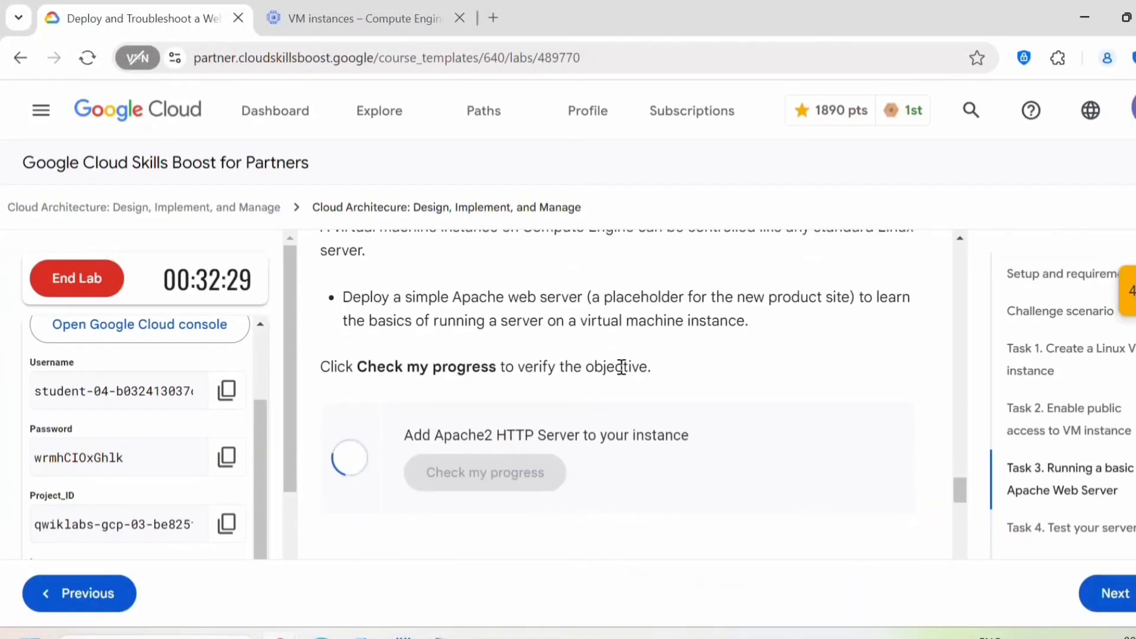
- Run Task 3's Apache2 progress check and scroll to Task 4
{"action": "left_click", "coordinate": [485, 472]}
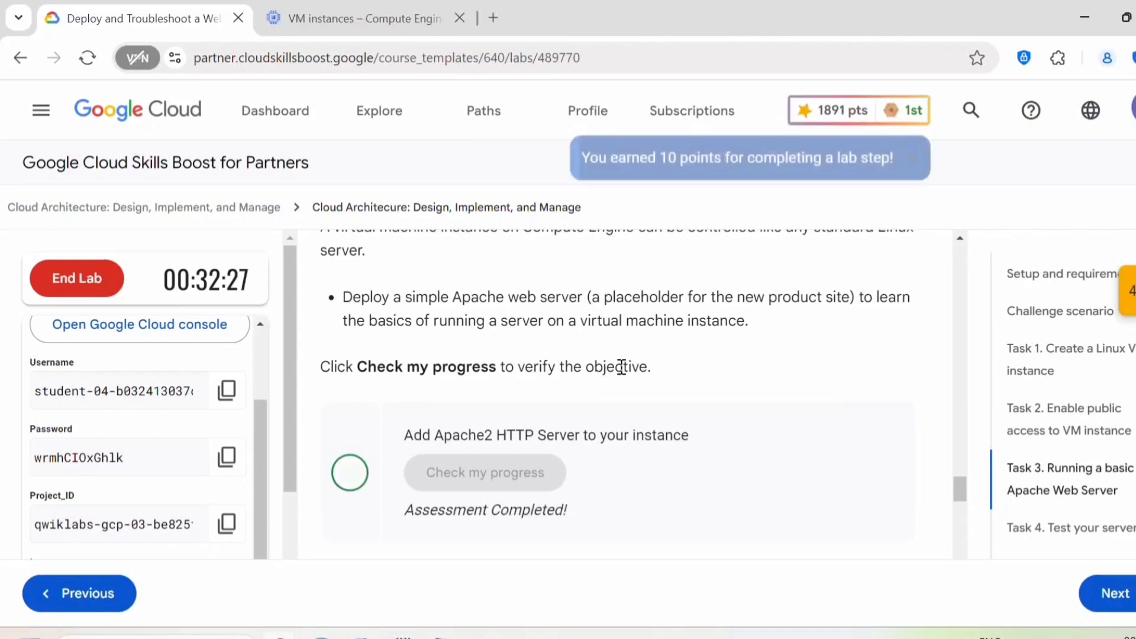
{"action": "scroll", "scroll_direction": "down", "scroll_amount": 3}
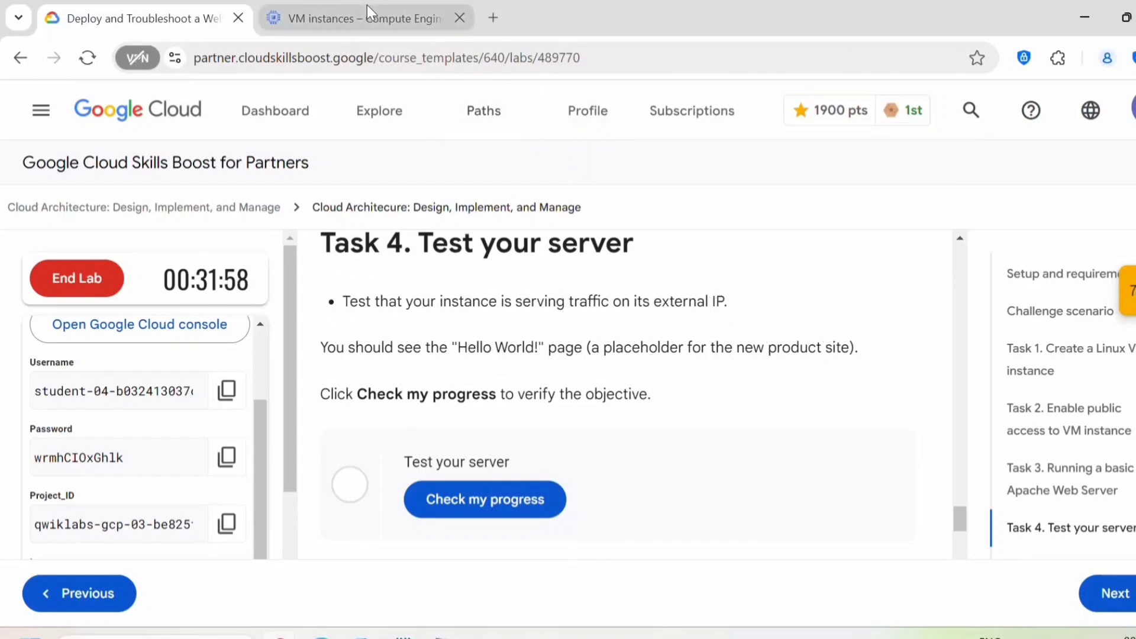
- Open dev-fin-5jo's external IP 35.236.223.100 to view the Apache2 default page
{"action": "left_click", "coordinate": [364, 17]}
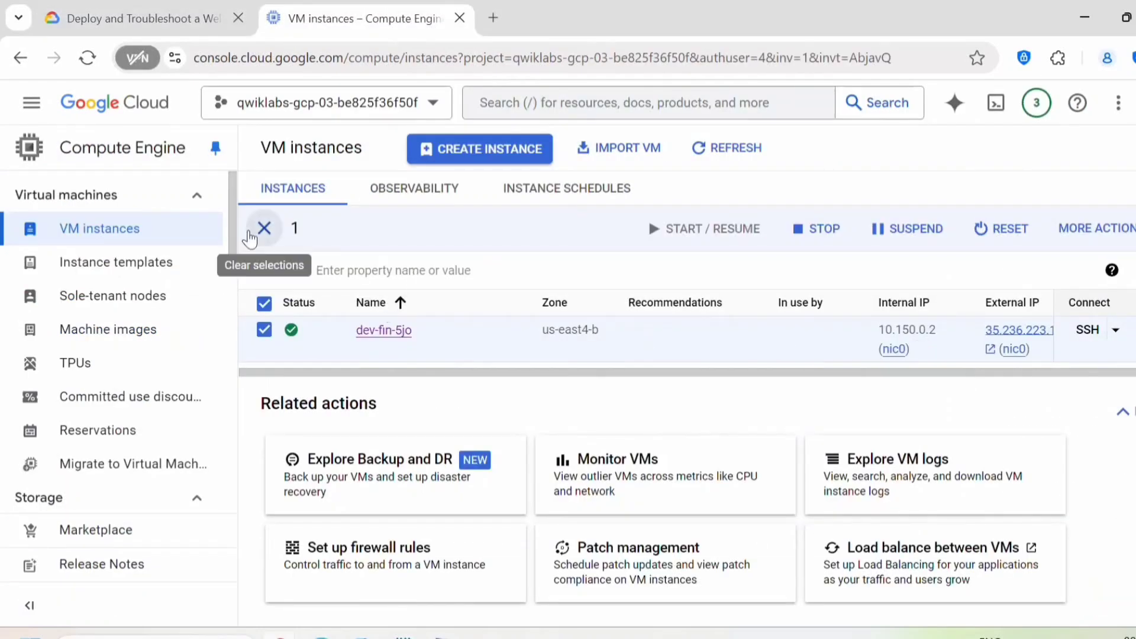
{"action": "left_click", "coordinate": [1018, 330]}
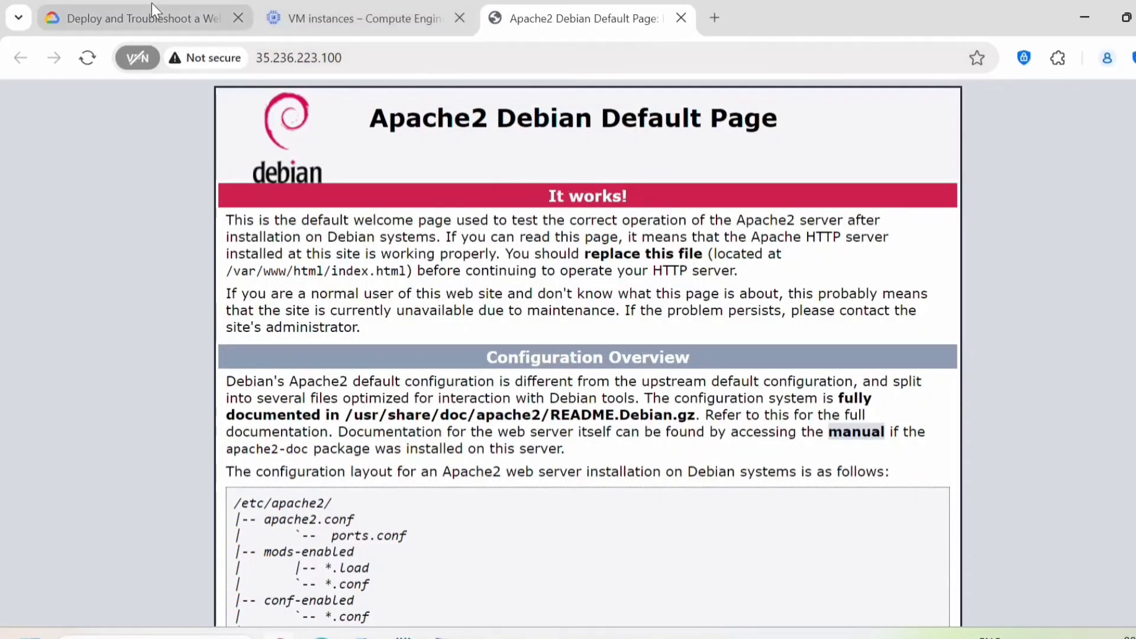
- Verify the Task 4 server test, raising the score to 1910 points, then end the lab session
{"action": "left_click", "coordinate": [135, 19]}
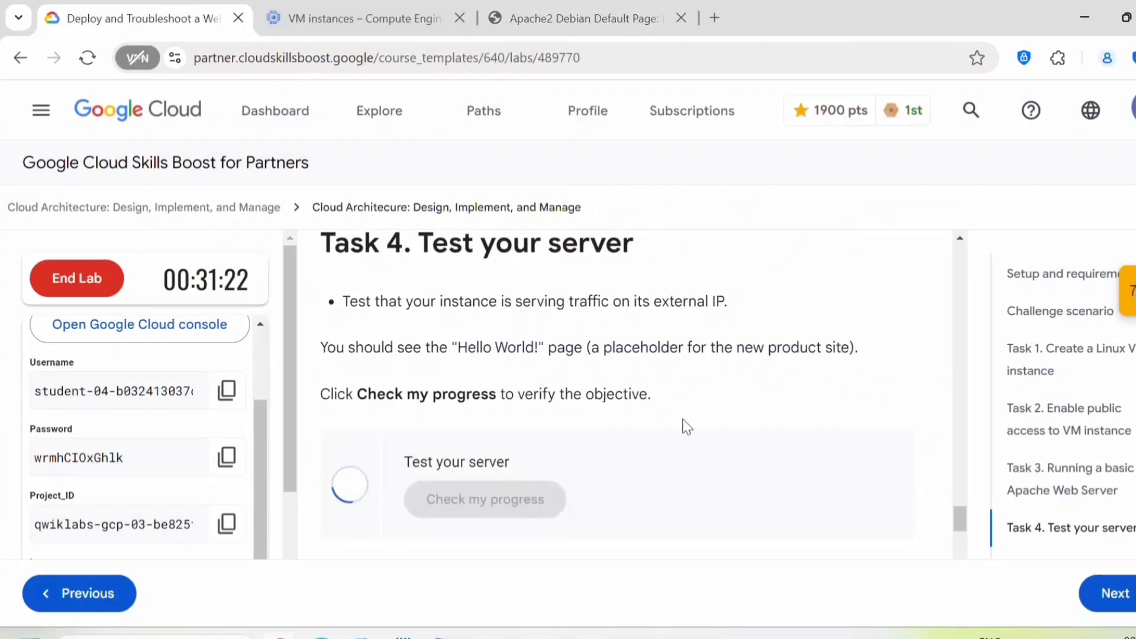
{"action": "left_click", "coordinate": [485, 498]}
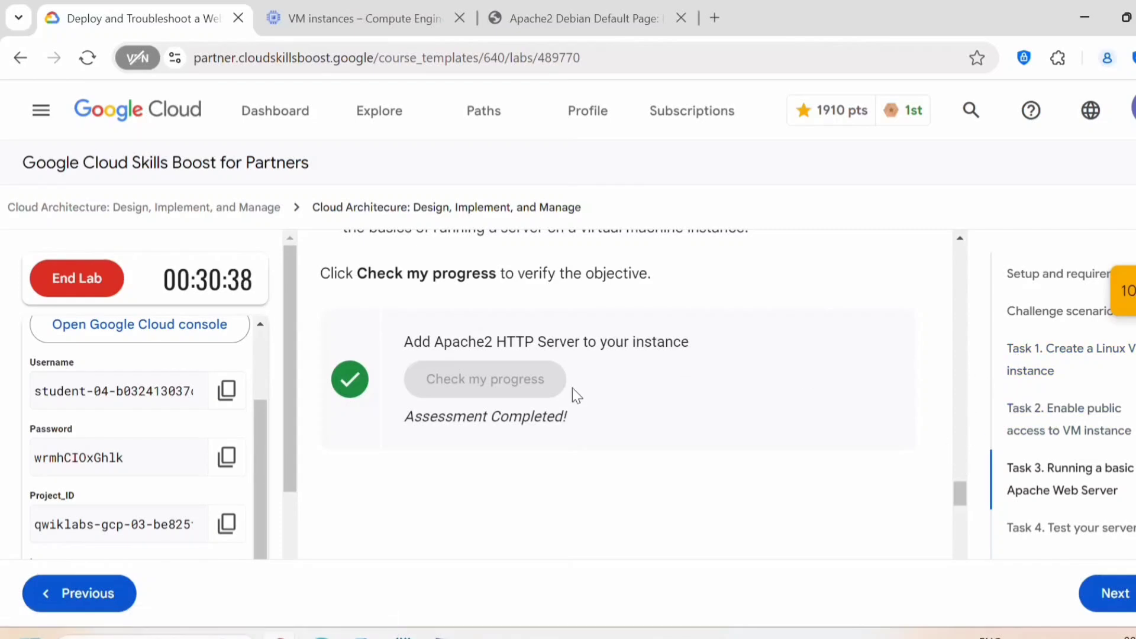
{"action": "left_click", "coordinate": [77, 279]}
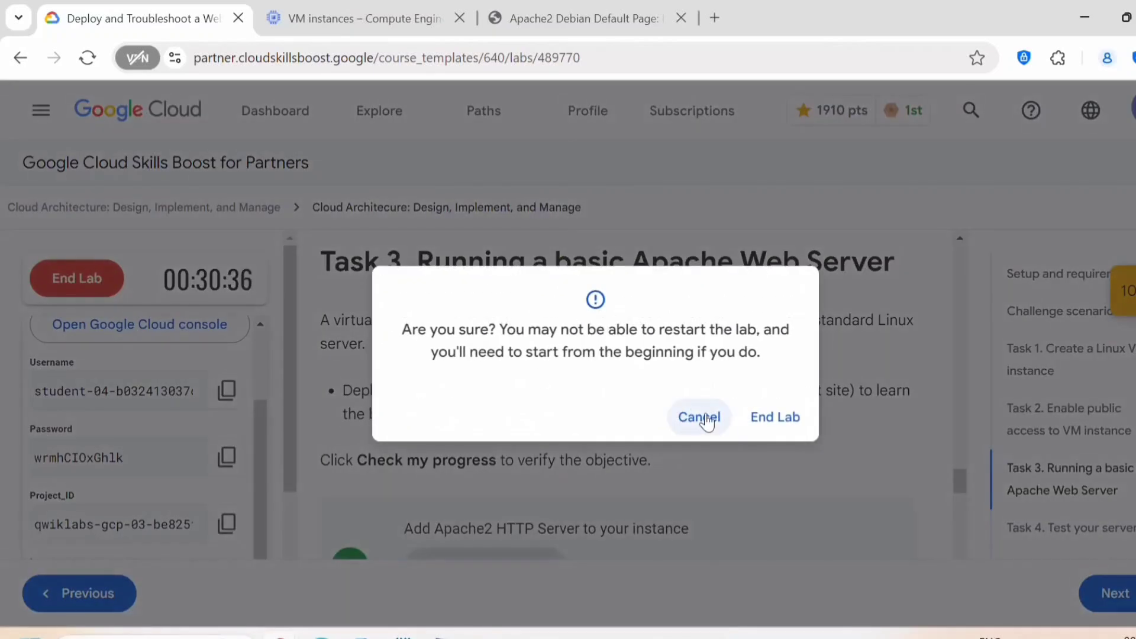
{"action": "left_click", "coordinate": [775, 417]}
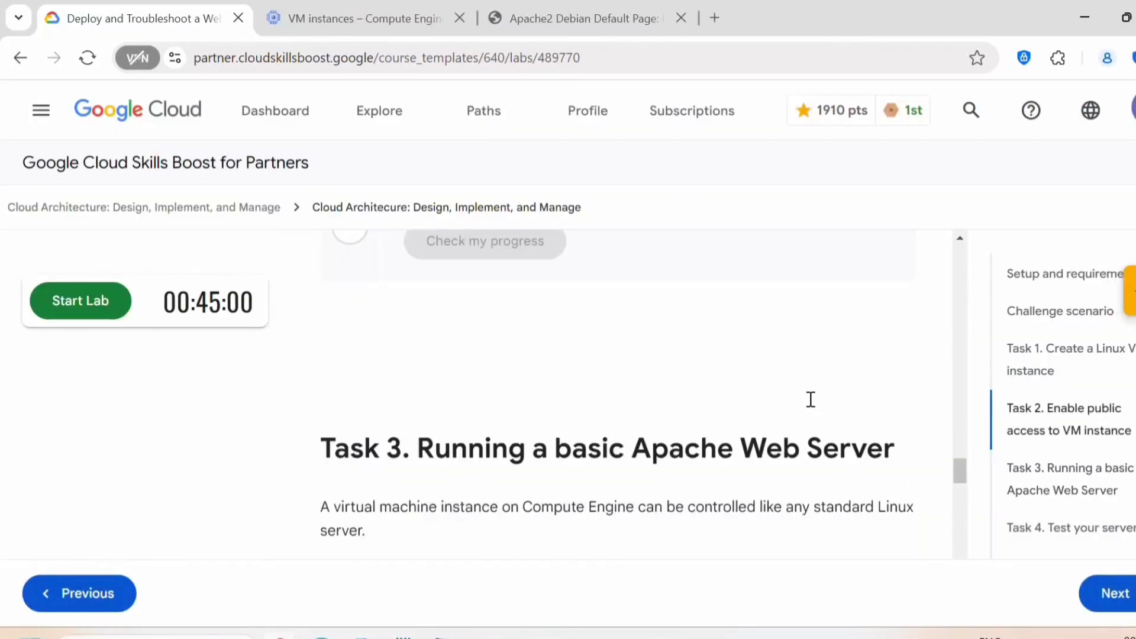